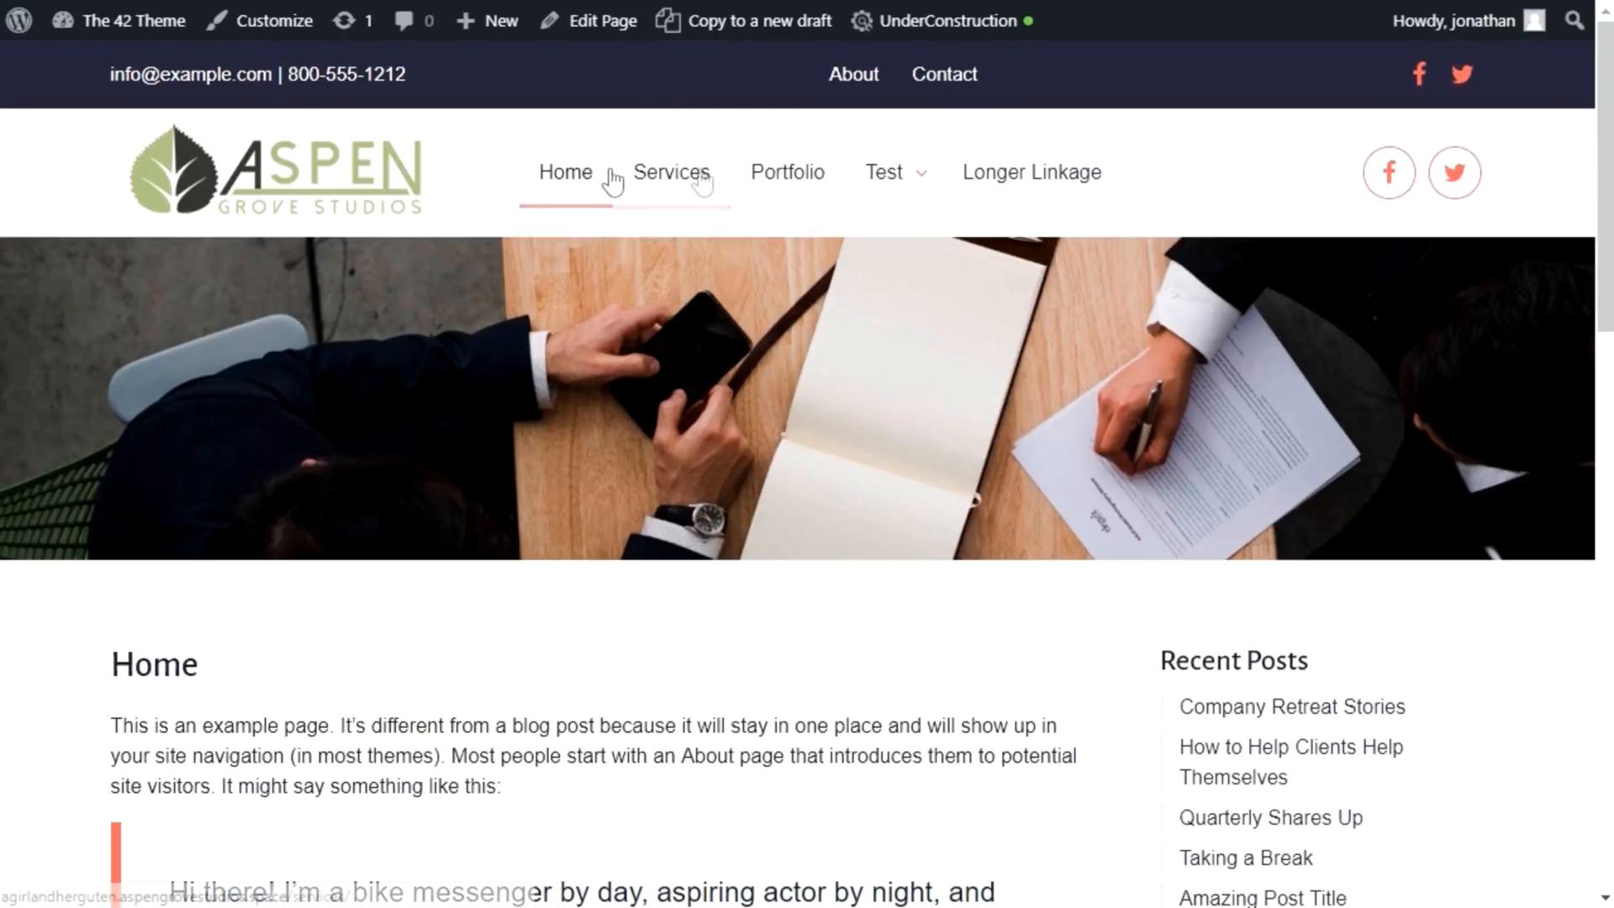
{"action": "mouse_move", "coordinate": [1453, 196]}
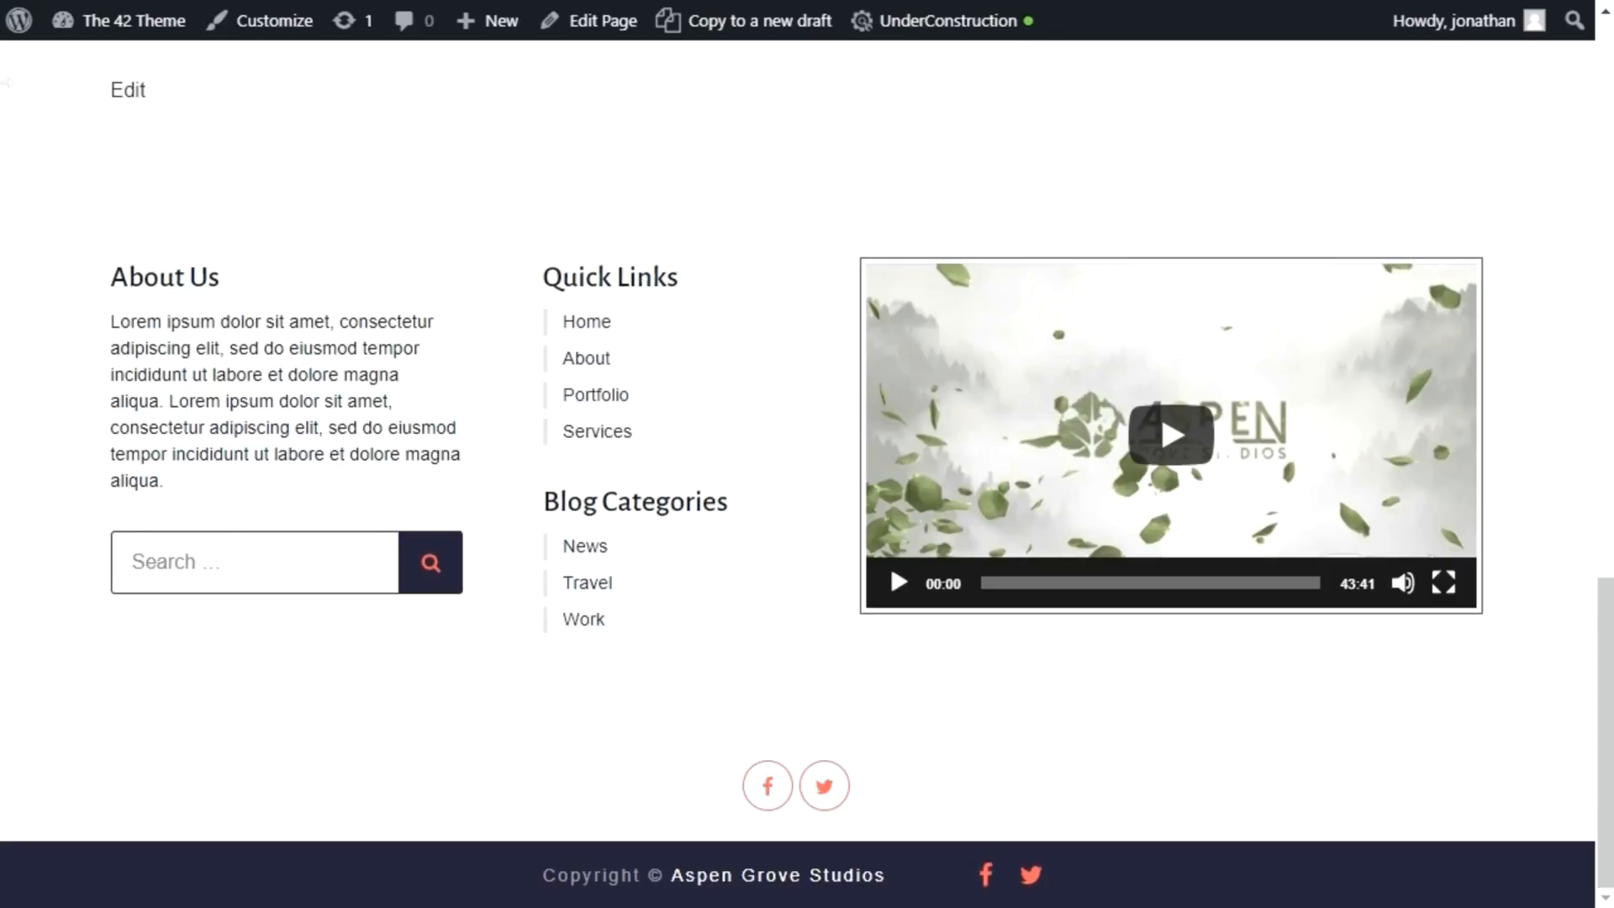
Step: Open the Customizer's Layout > Navbar settings
{"action": "left_click", "coordinate": [271, 20]}
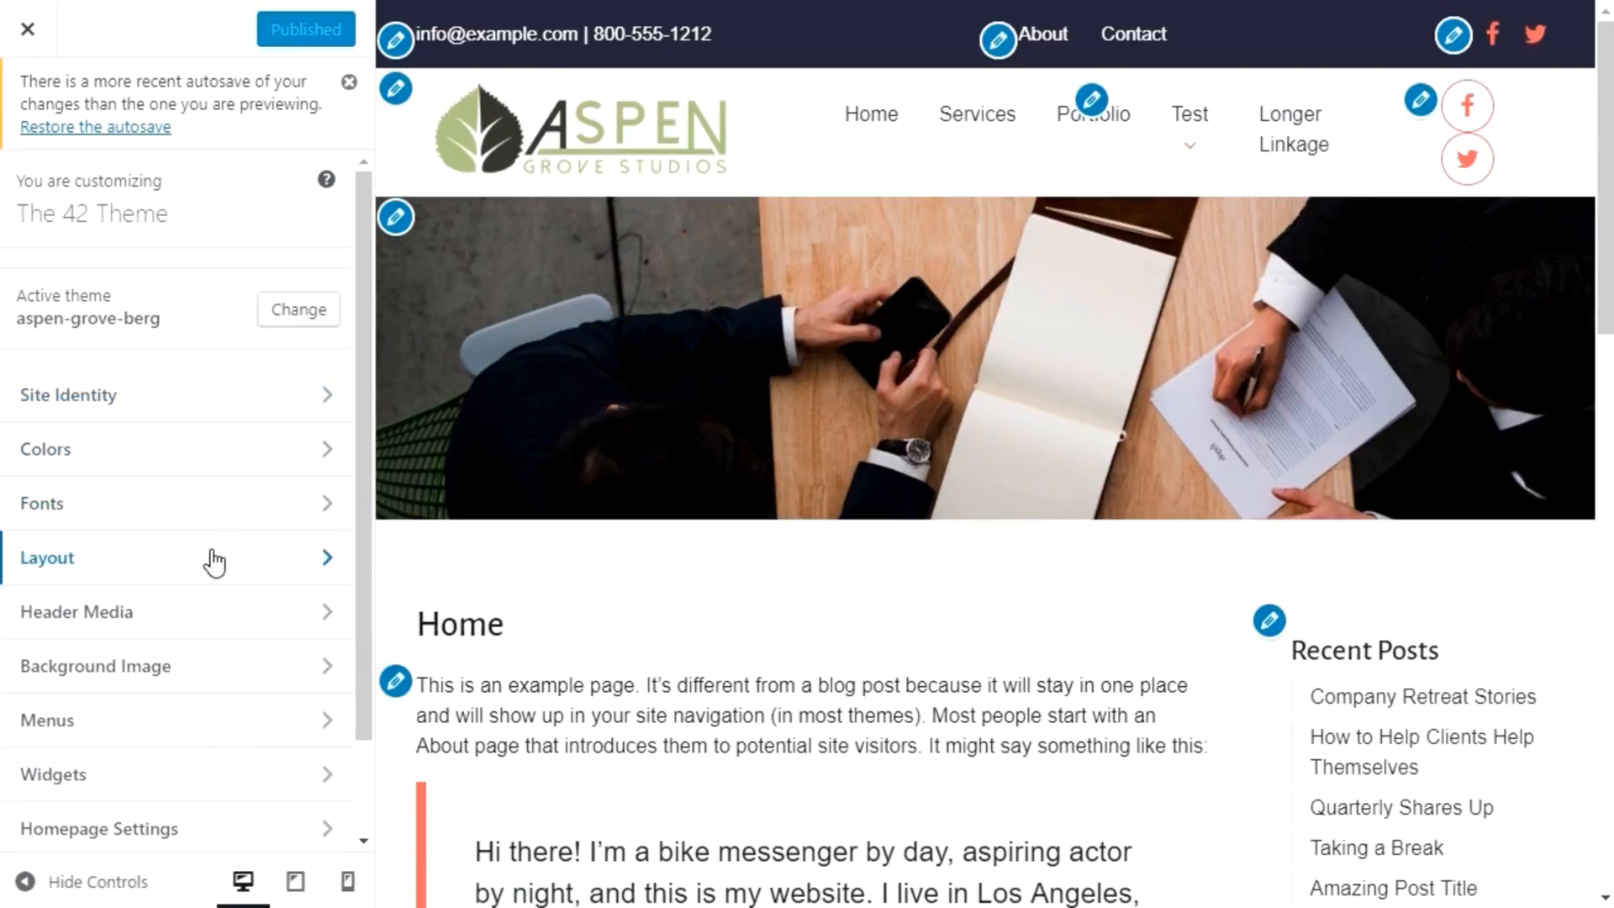
{"action": "left_click", "coordinate": [47, 556]}
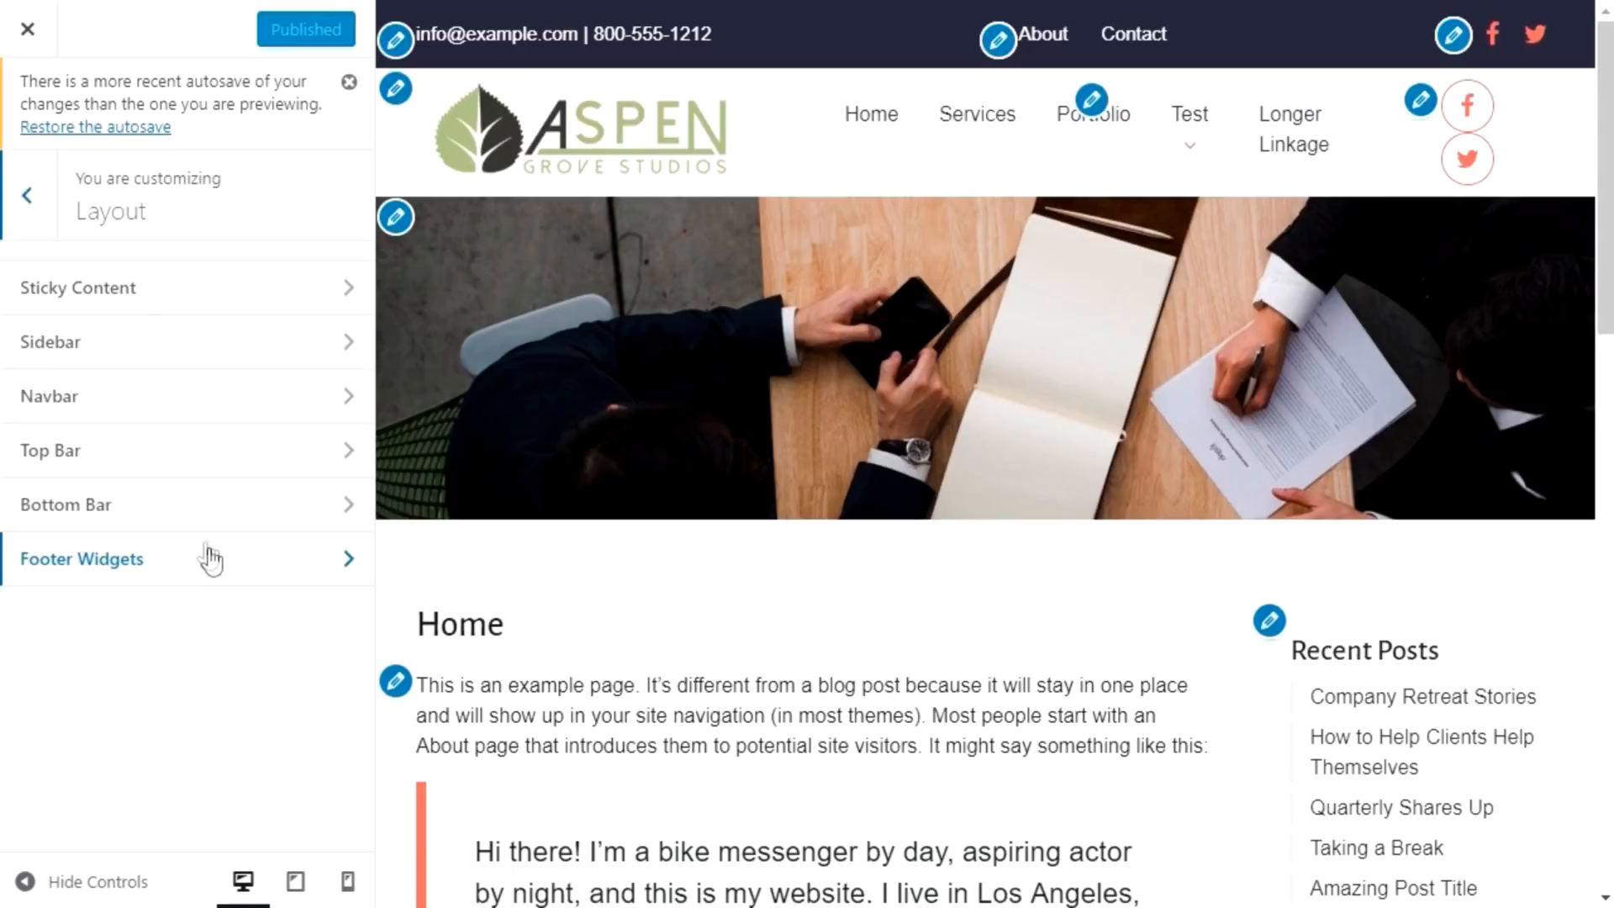
{"action": "left_click", "coordinate": [49, 396]}
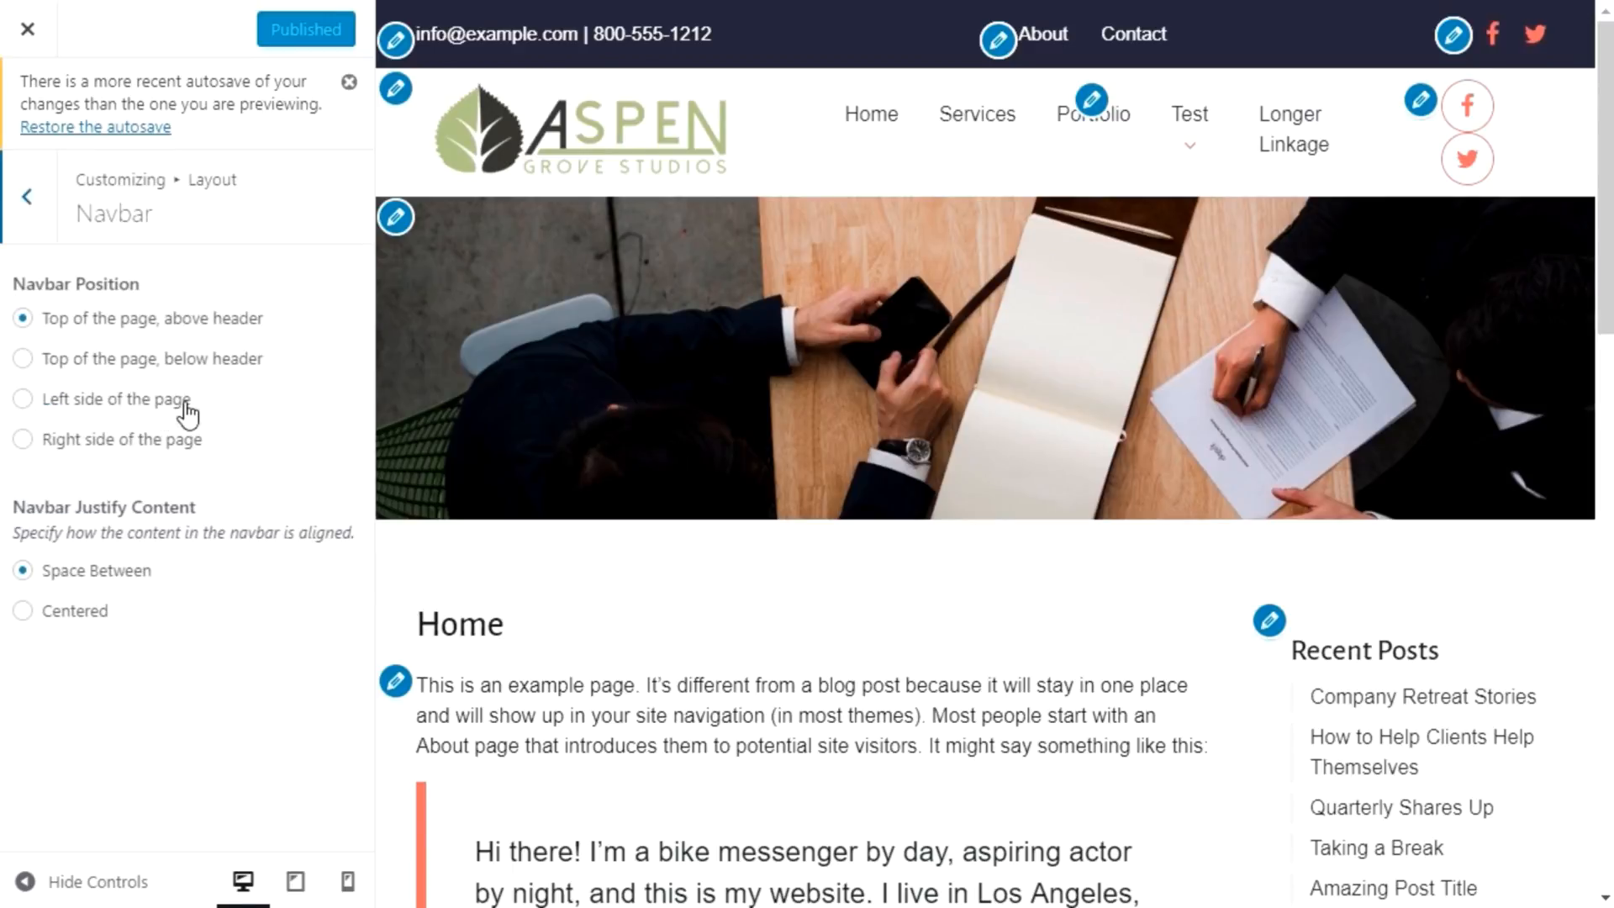
Step: Try below-header and right-side navbar positions, then restore Top of the page, above header
{"action": "left_click", "coordinate": [22, 265]}
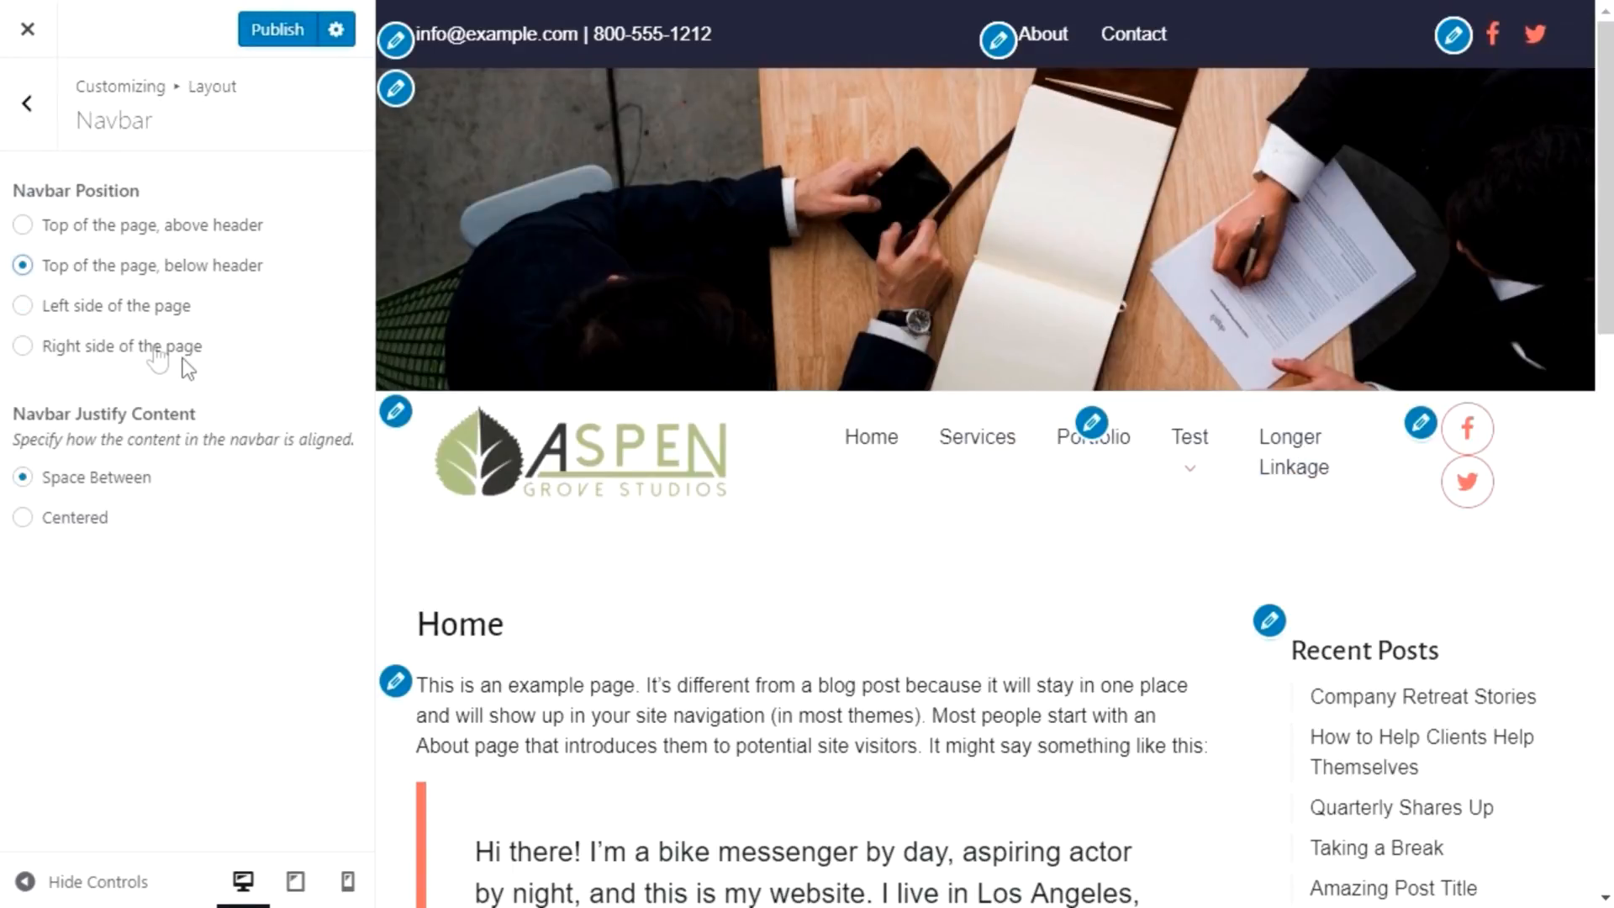
{"action": "left_click", "coordinate": [22, 345]}
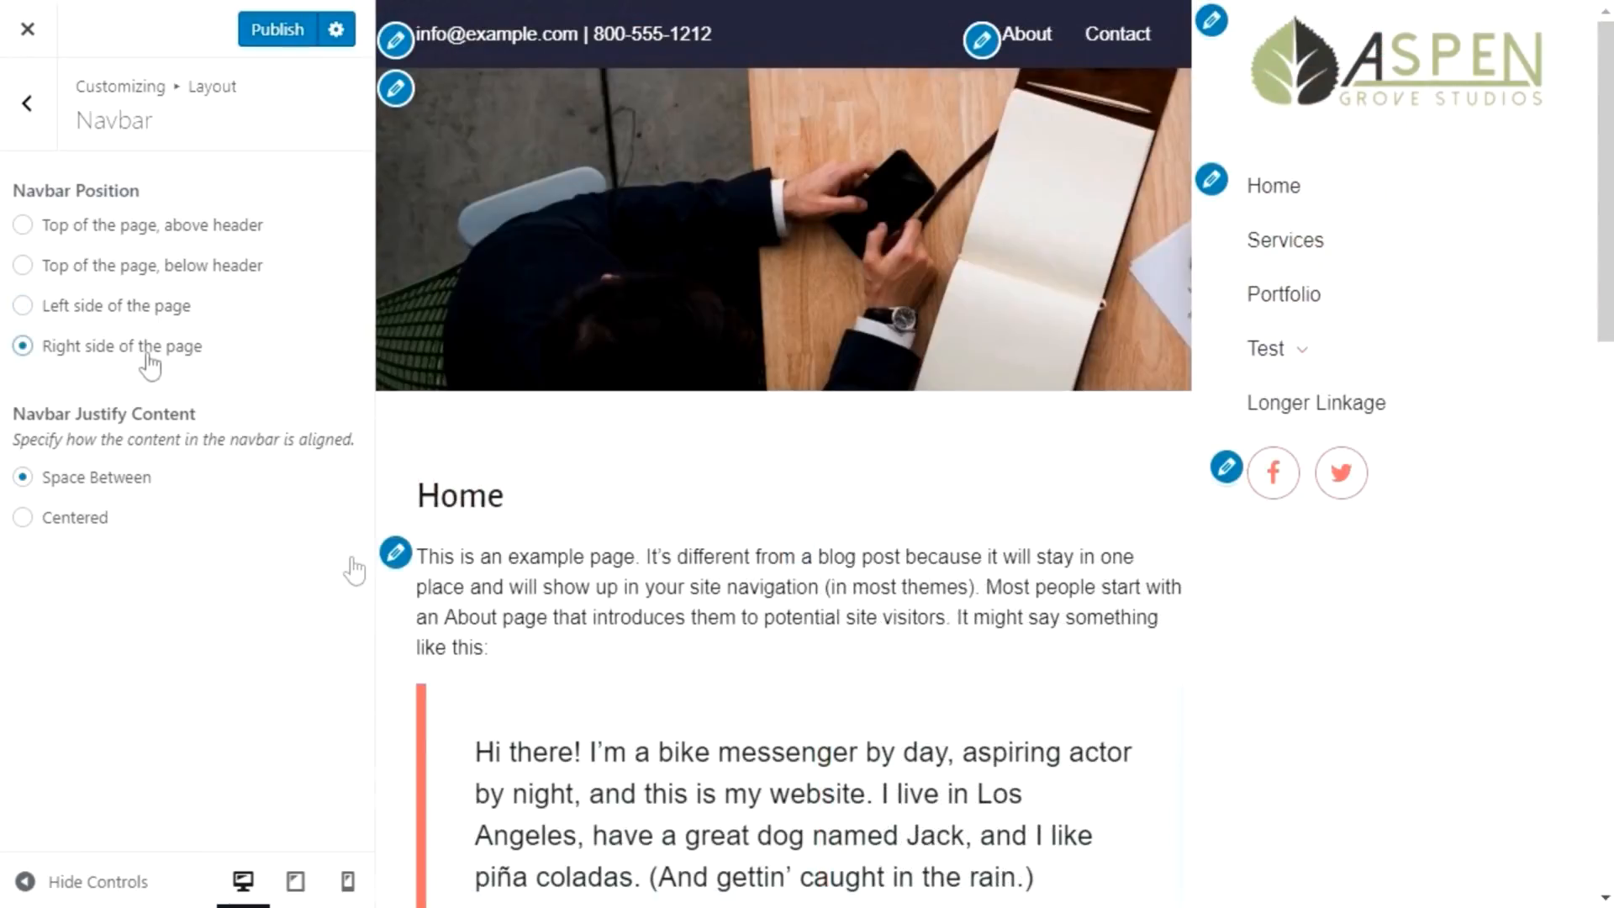
{"action": "left_click", "coordinate": [23, 224]}
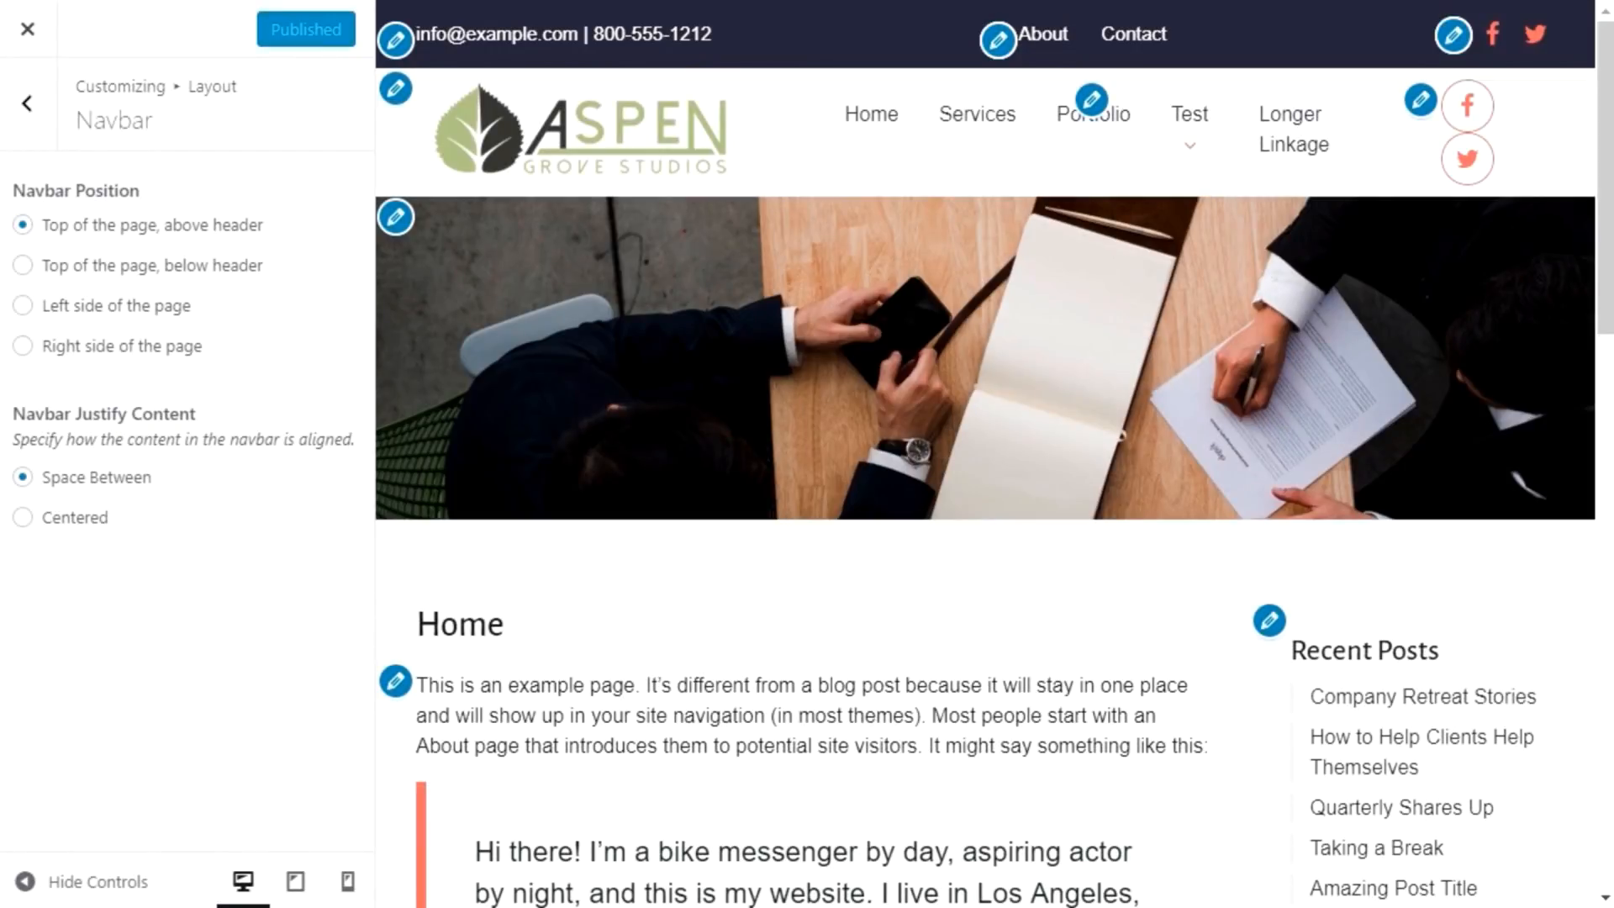
Step: Visit the Top Bar, site identity and social menu shortcuts, briefly opening Add Items
{"action": "left_click", "coordinate": [394, 37]}
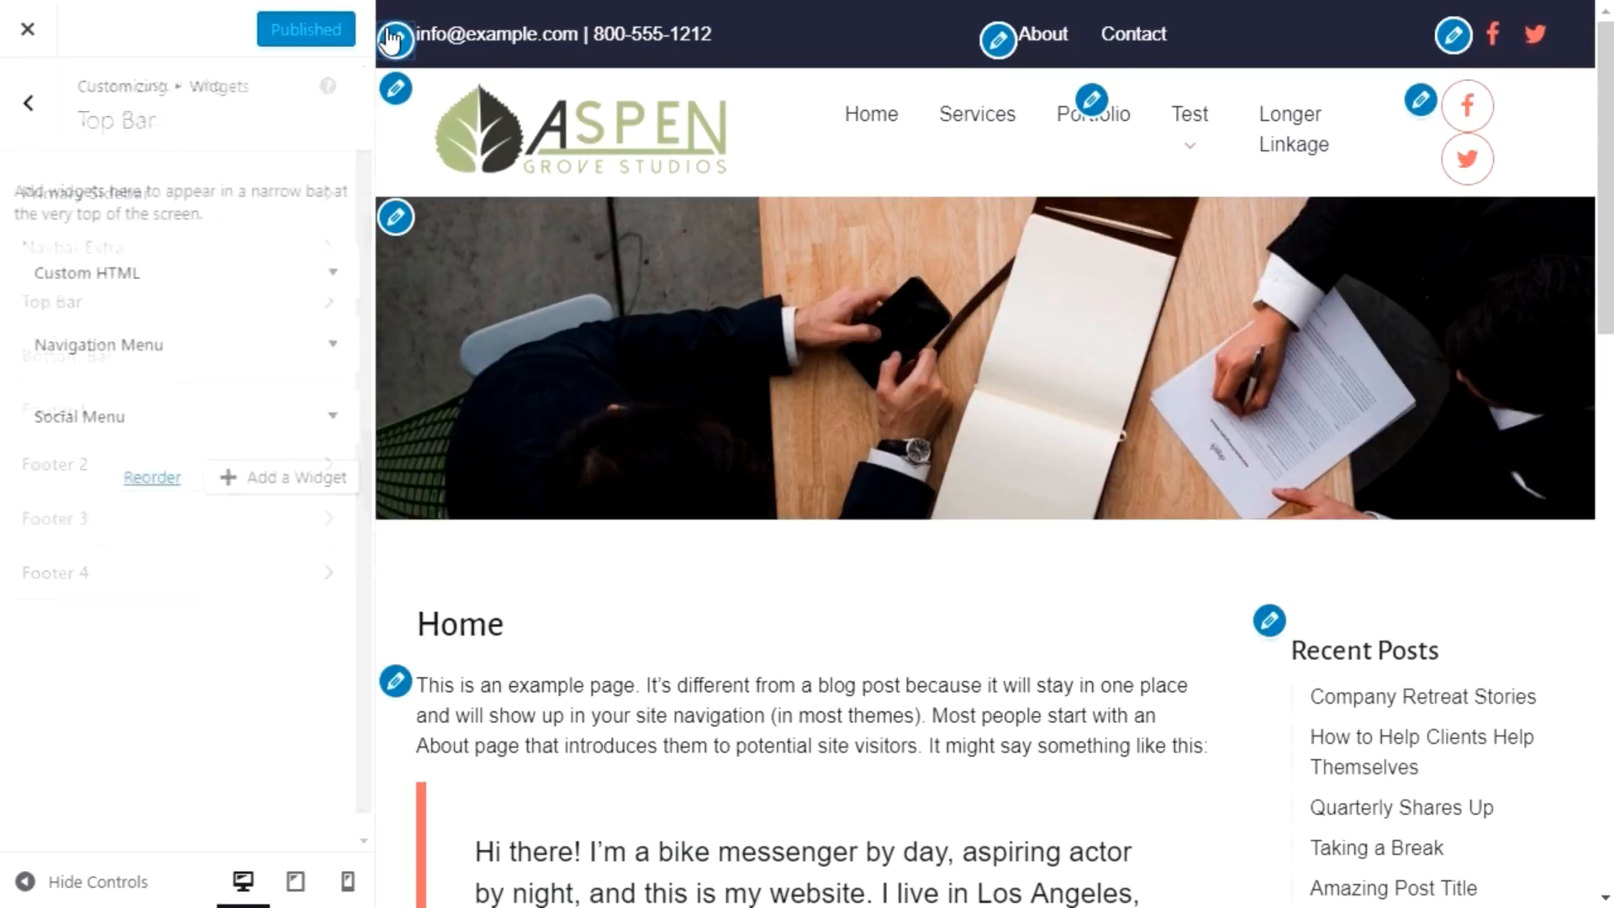
{"action": "left_click", "coordinate": [85, 273]}
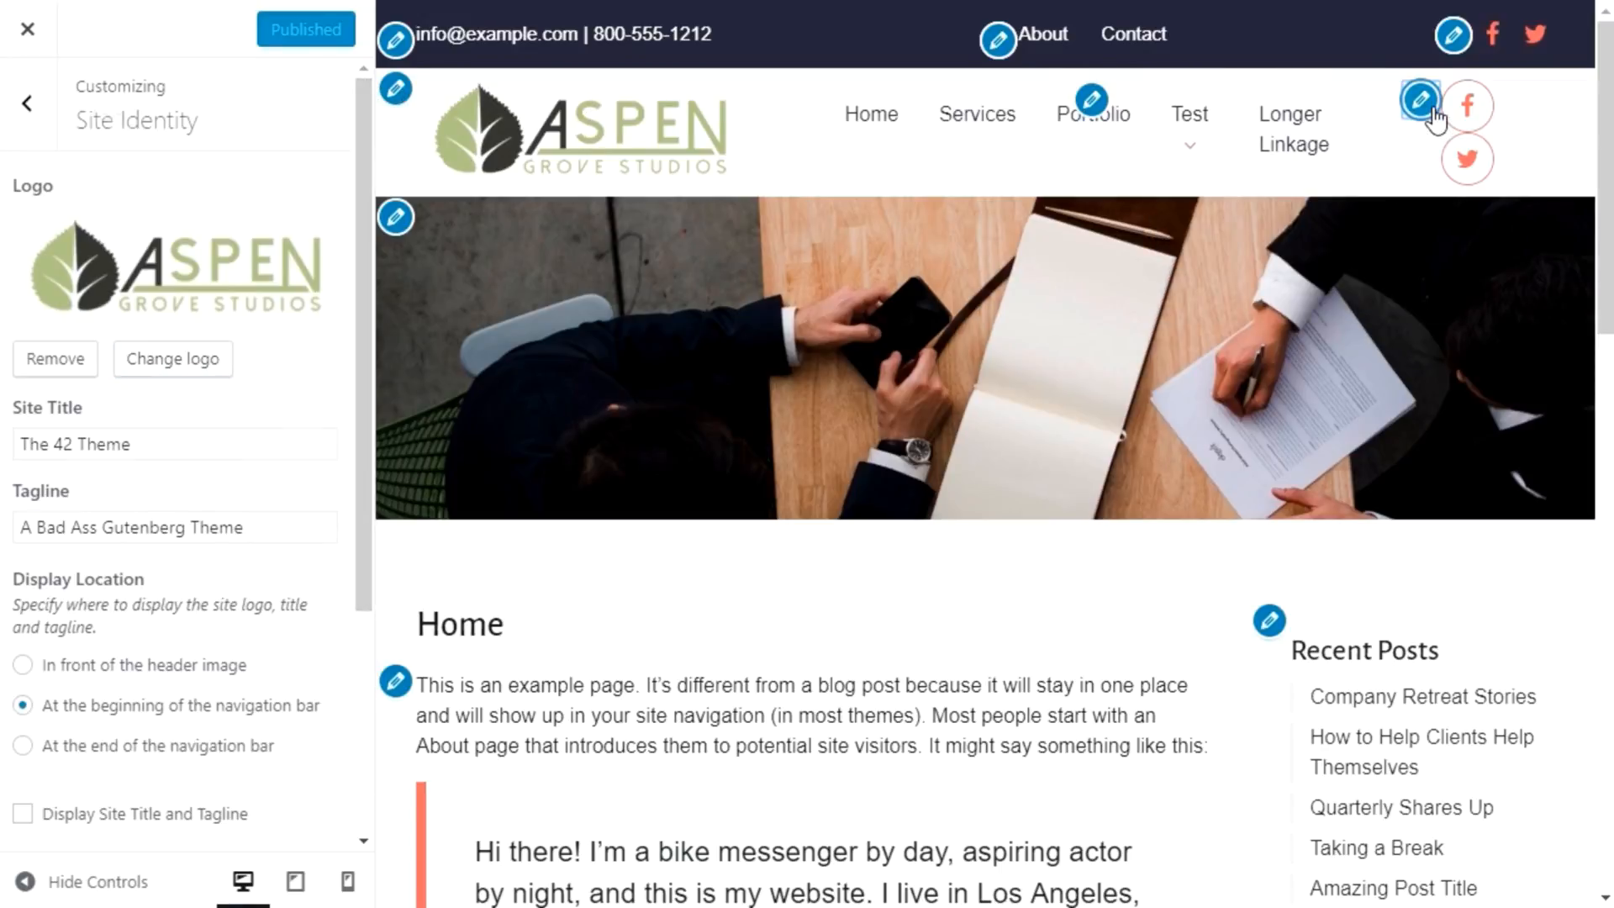
{"action": "left_click", "coordinate": [1420, 100]}
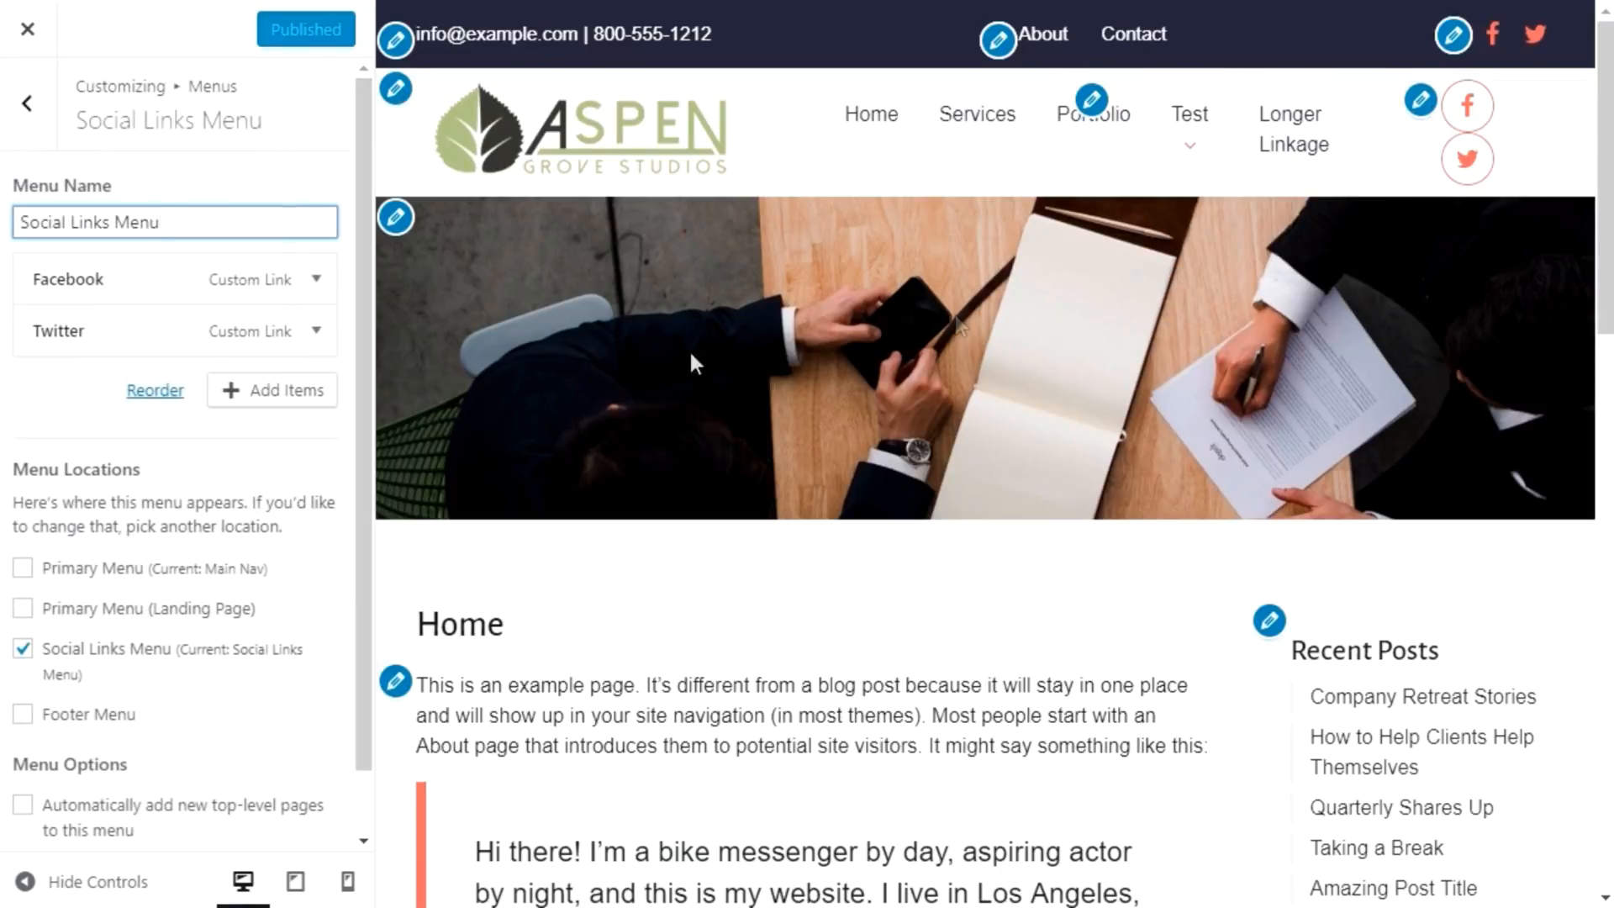
{"action": "left_click", "coordinate": [272, 390]}
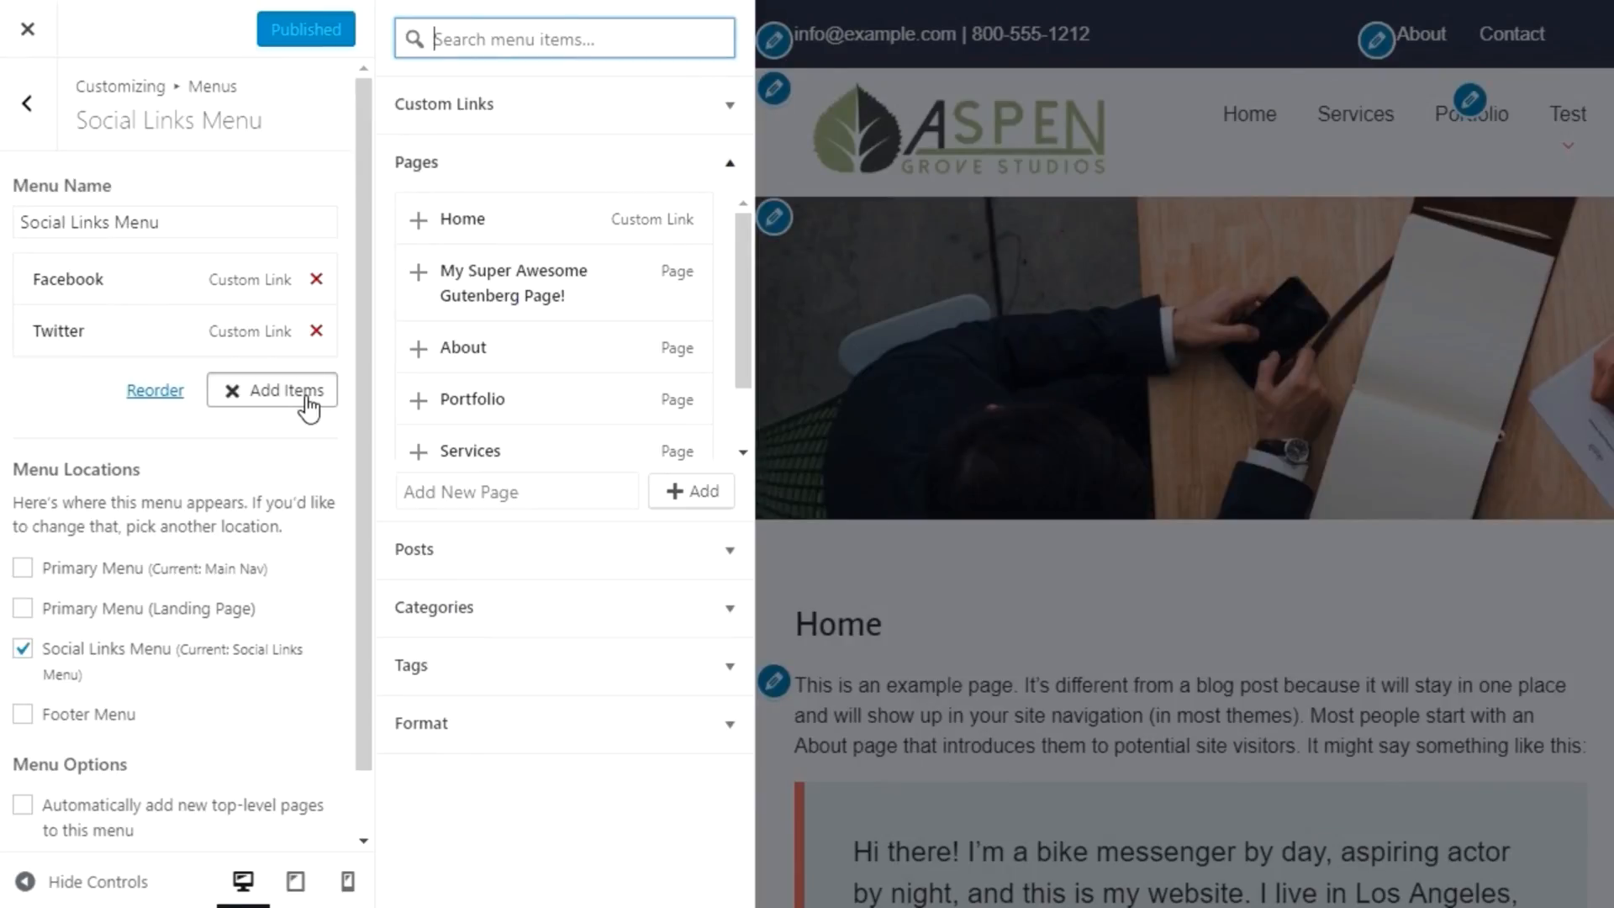
{"action": "left_click", "coordinate": [445, 105]}
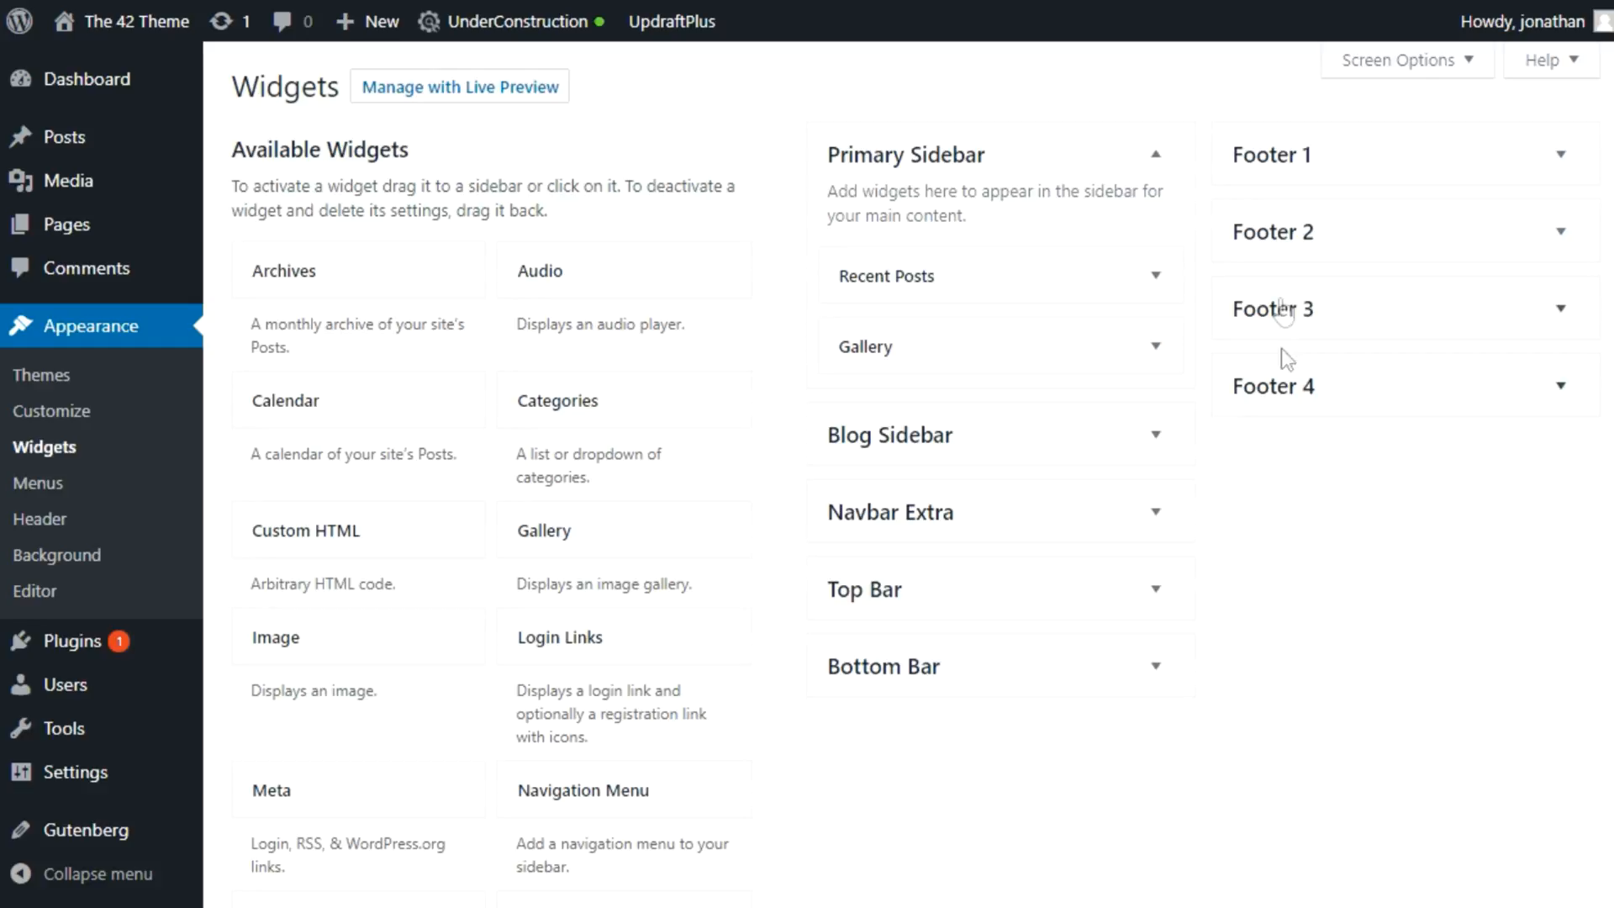
Step: Scroll down the Widgets page
{"action": "scroll", "scroll_direction": "down", "scroll_amount": 3}
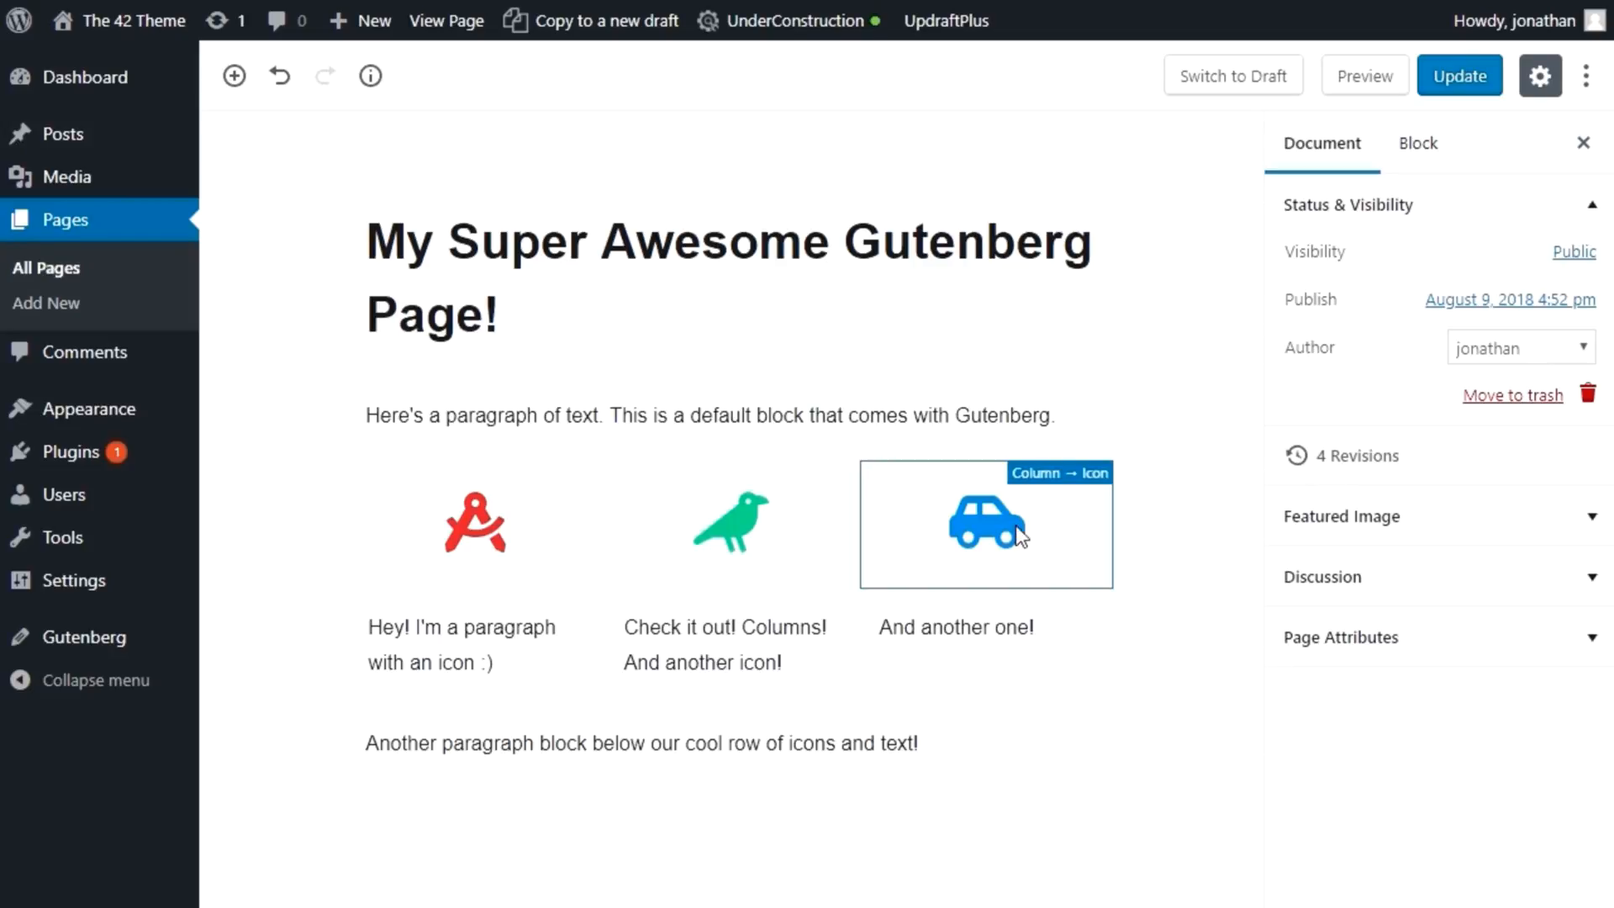
Step: Change the third column's car icon to a yellow address-book icon at size 82
{"action": "left_click", "coordinate": [985, 523]}
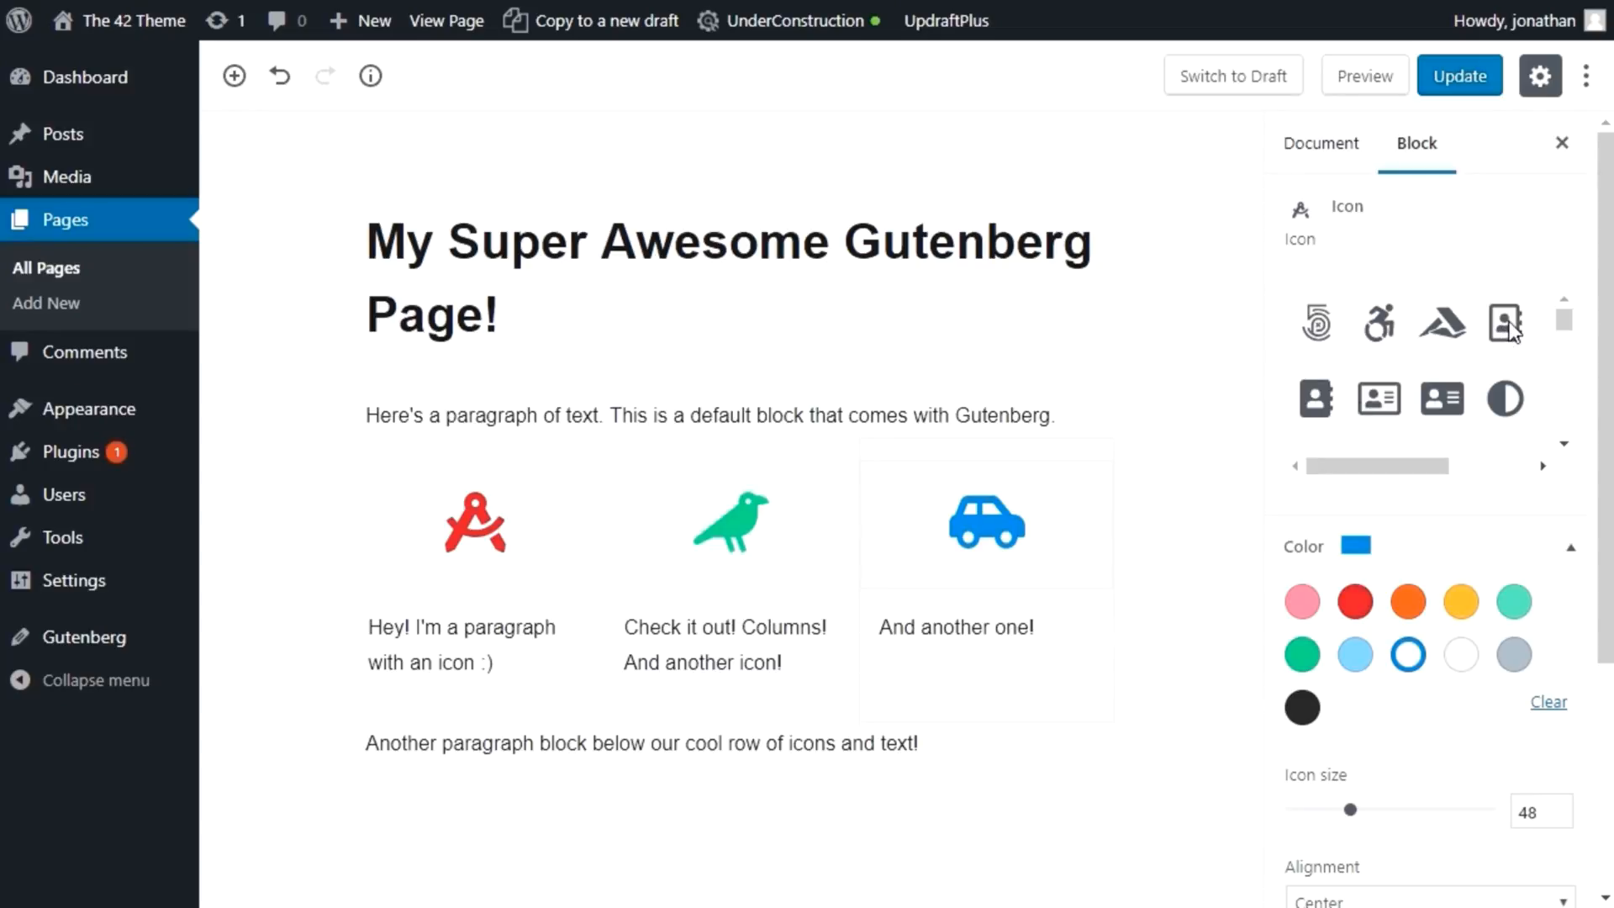
{"action": "left_click", "coordinate": [1504, 321]}
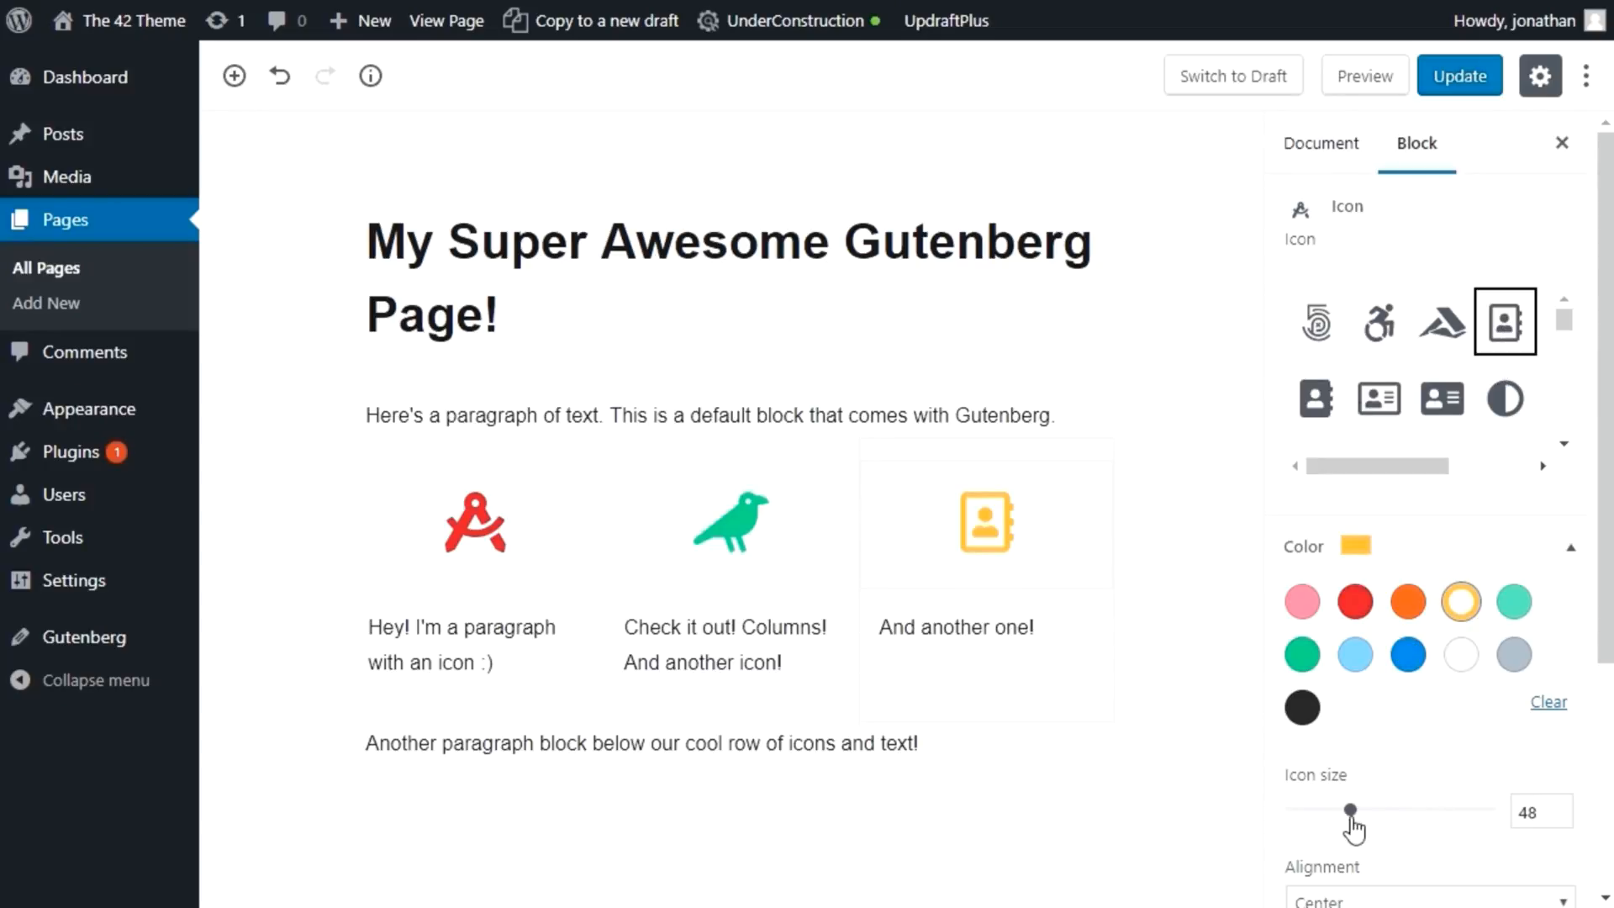
{"action": "left_click_drag", "start_coordinate": [1349, 808], "coordinate": [1407, 809]}
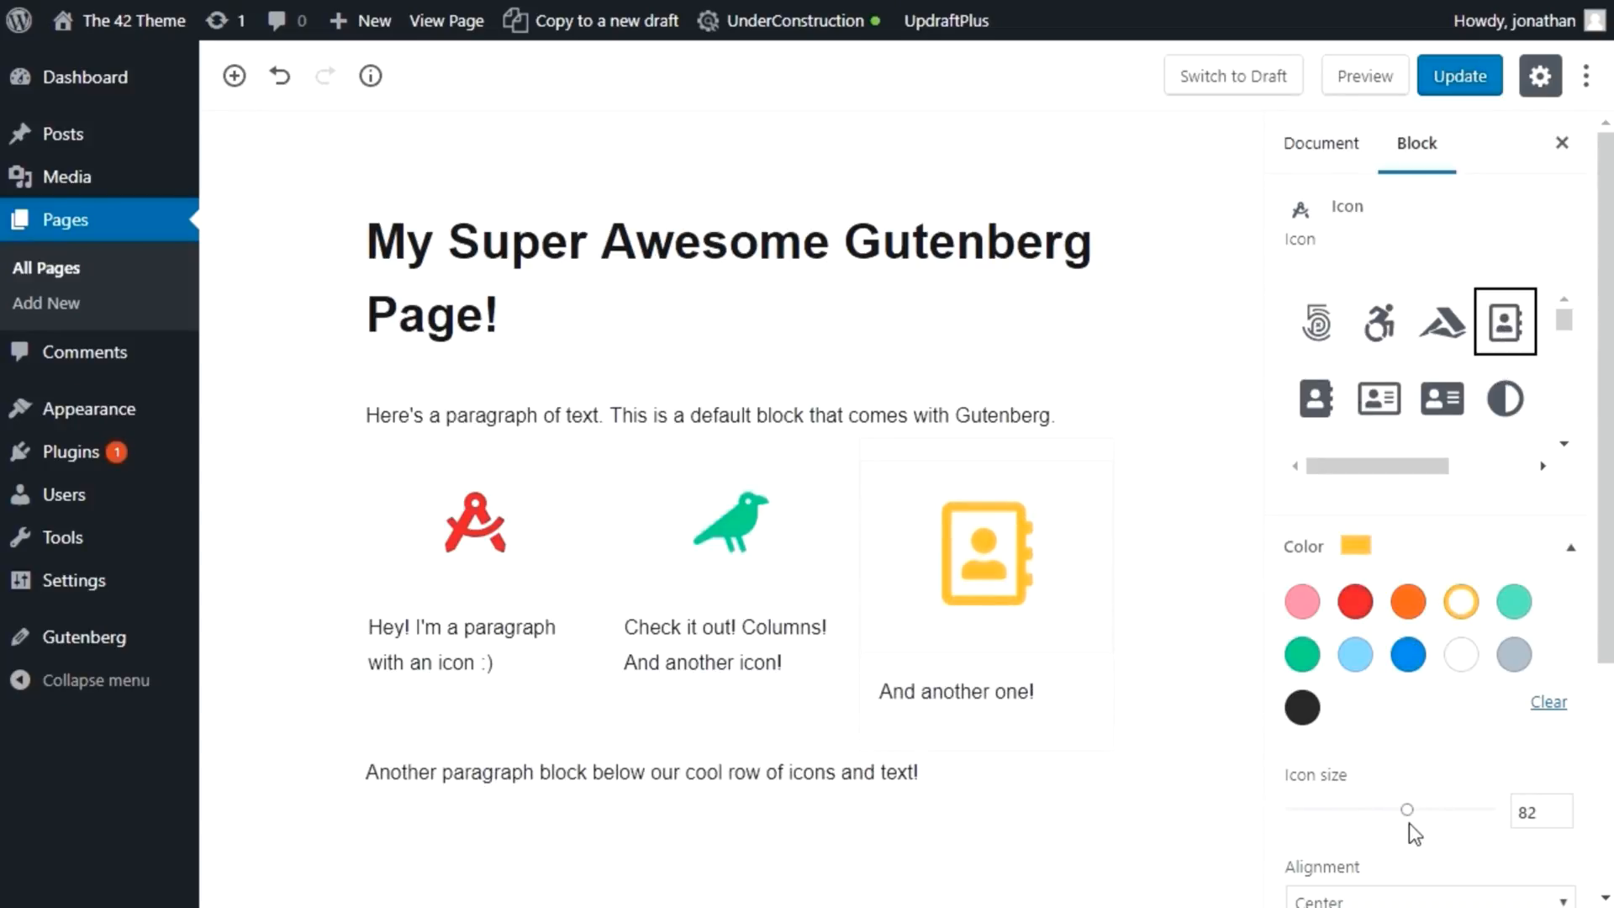
{"action": "left_click", "coordinate": [1320, 143]}
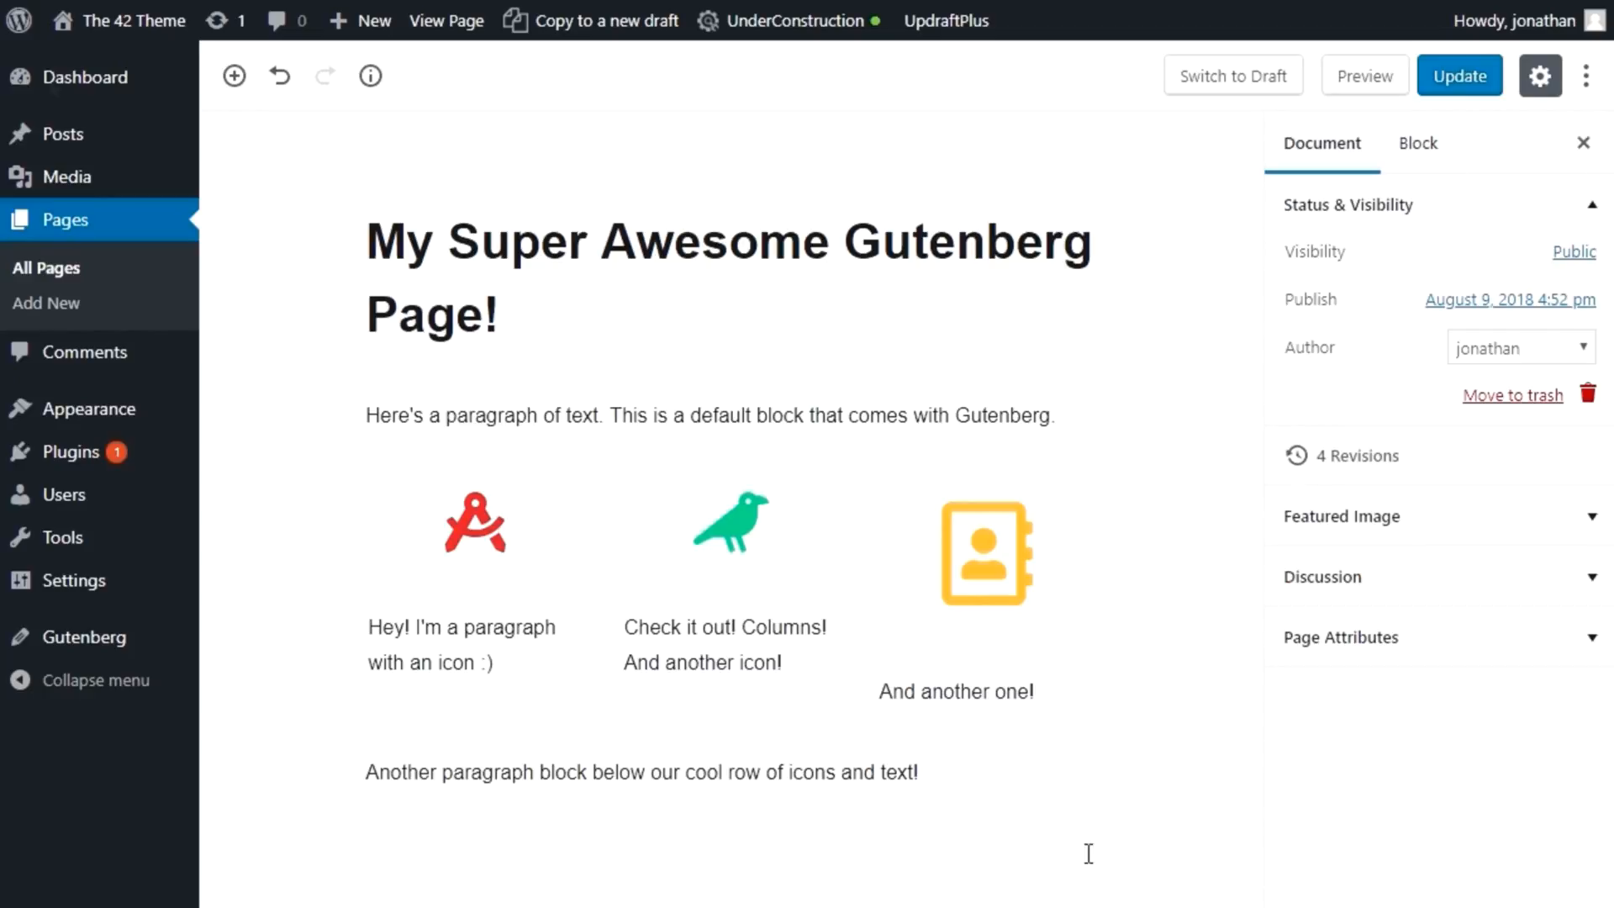
Step: Insert a Post Carousel block set to show 4 visible posts
{"action": "left_click", "coordinate": [234, 75]}
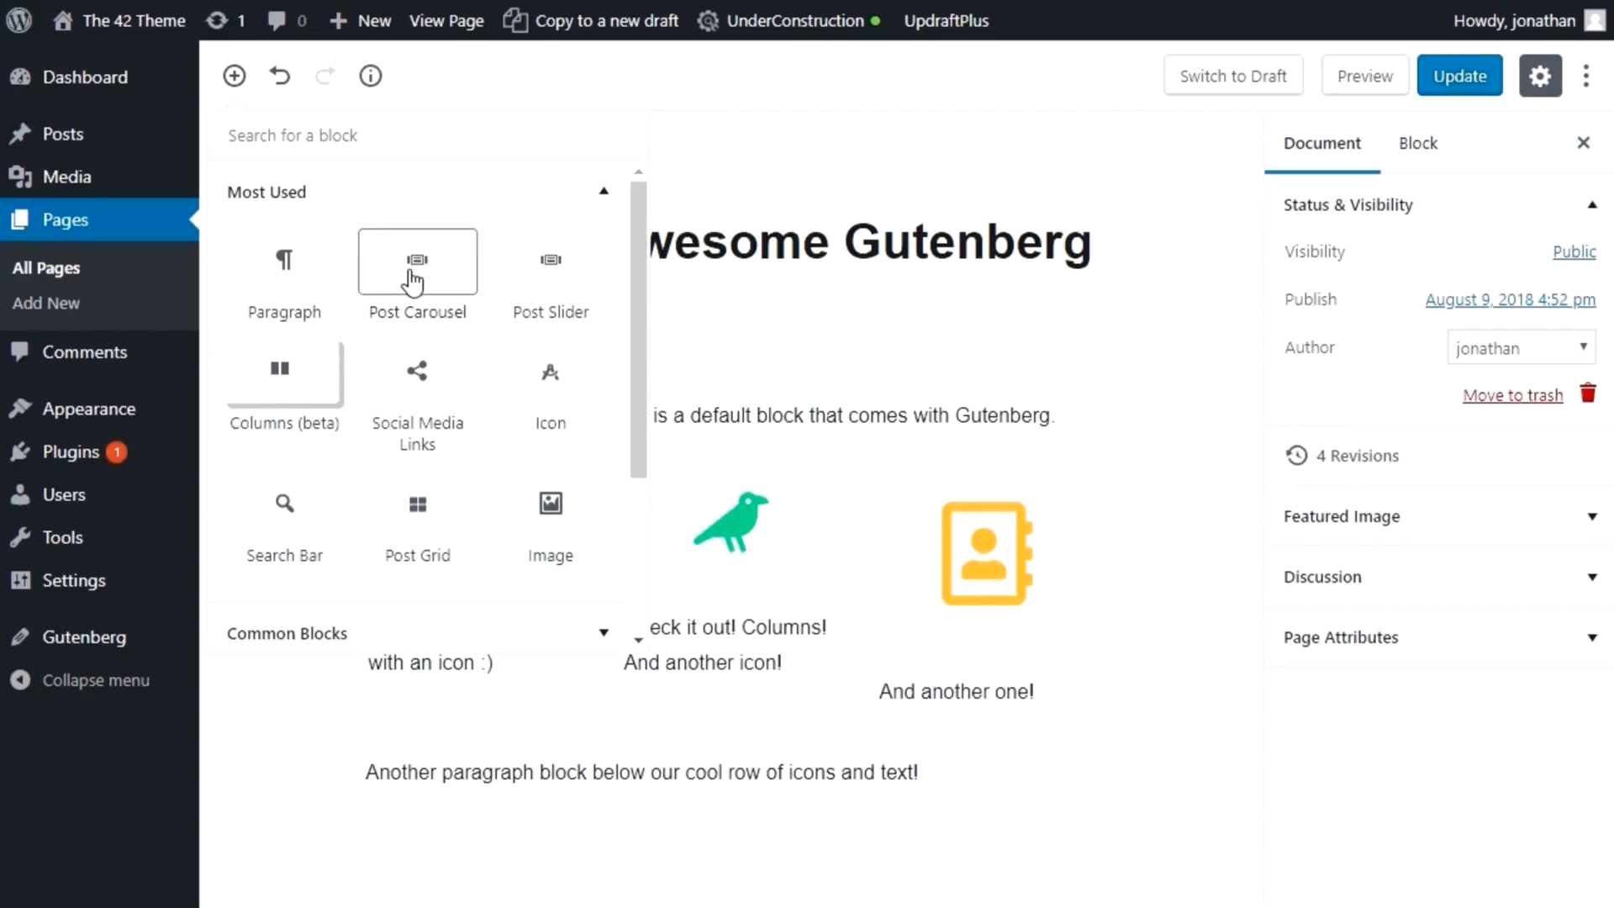
{"action": "left_click", "coordinate": [416, 261]}
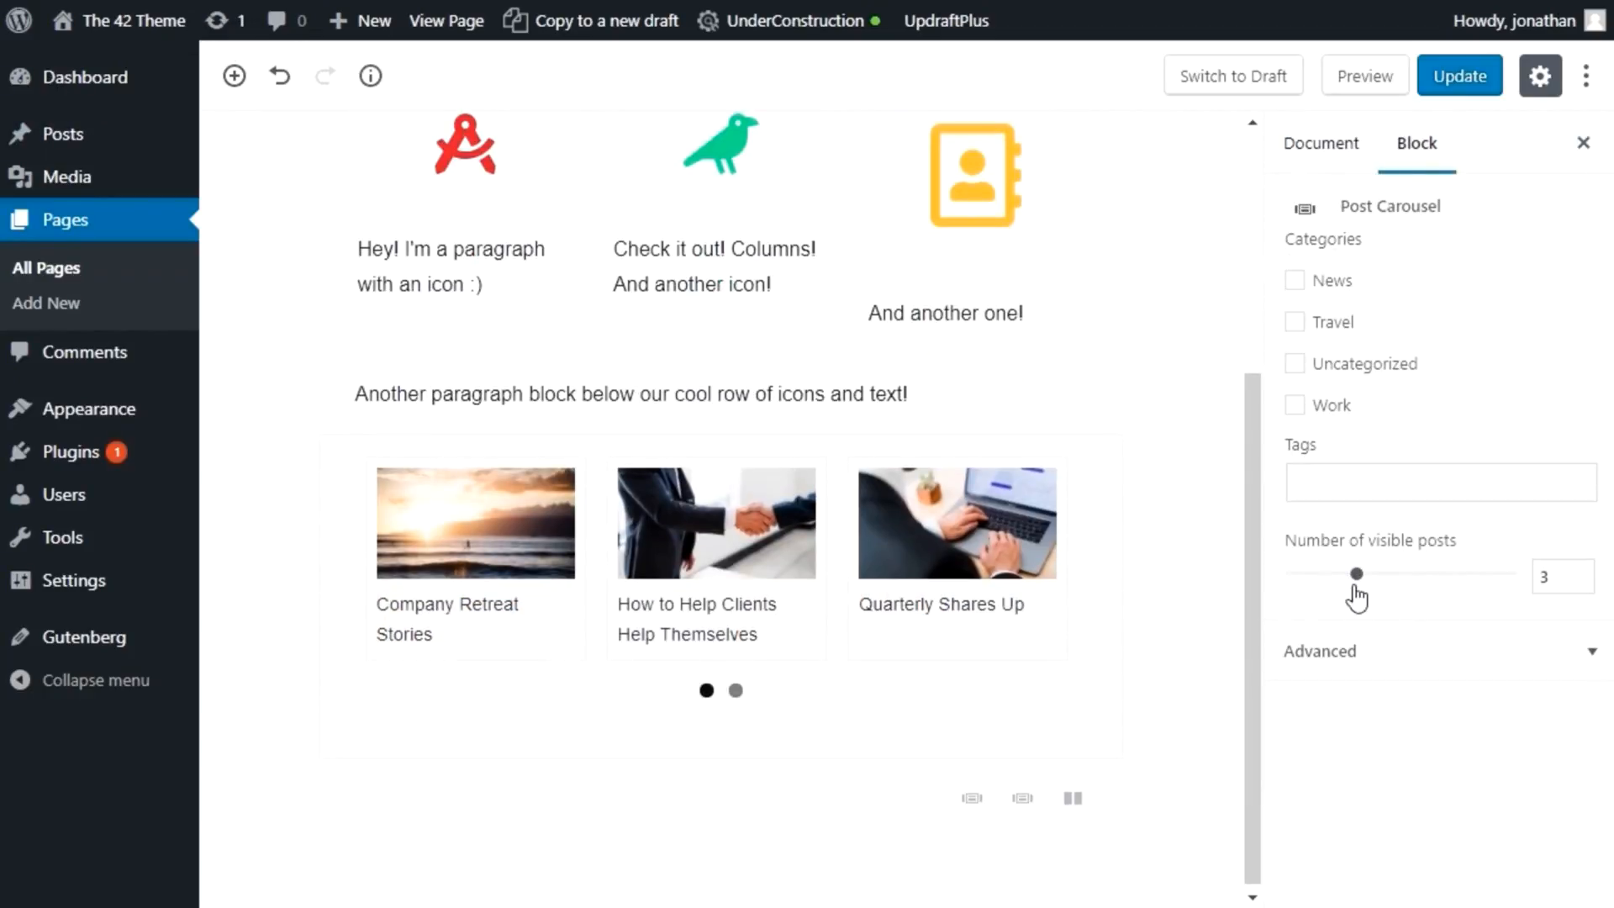
{"action": "left_click_drag", "start_coordinate": [1356, 574], "coordinate": [1386, 573]}
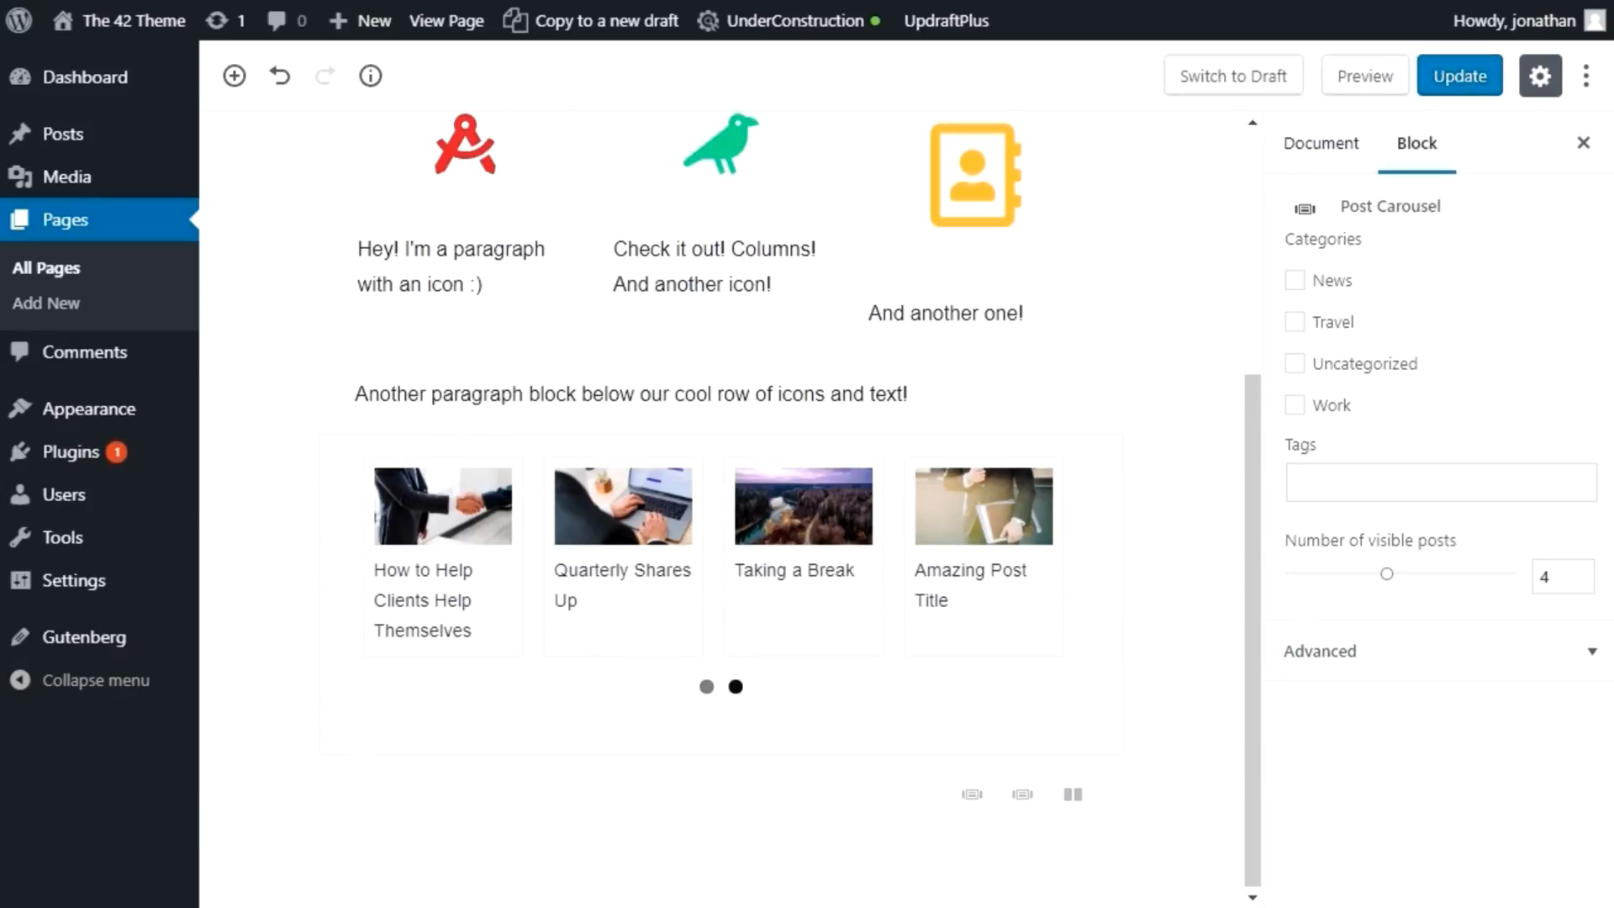
Step: Page through the carousel's post sets using its dots
{"action": "left_click", "coordinate": [706, 687]}
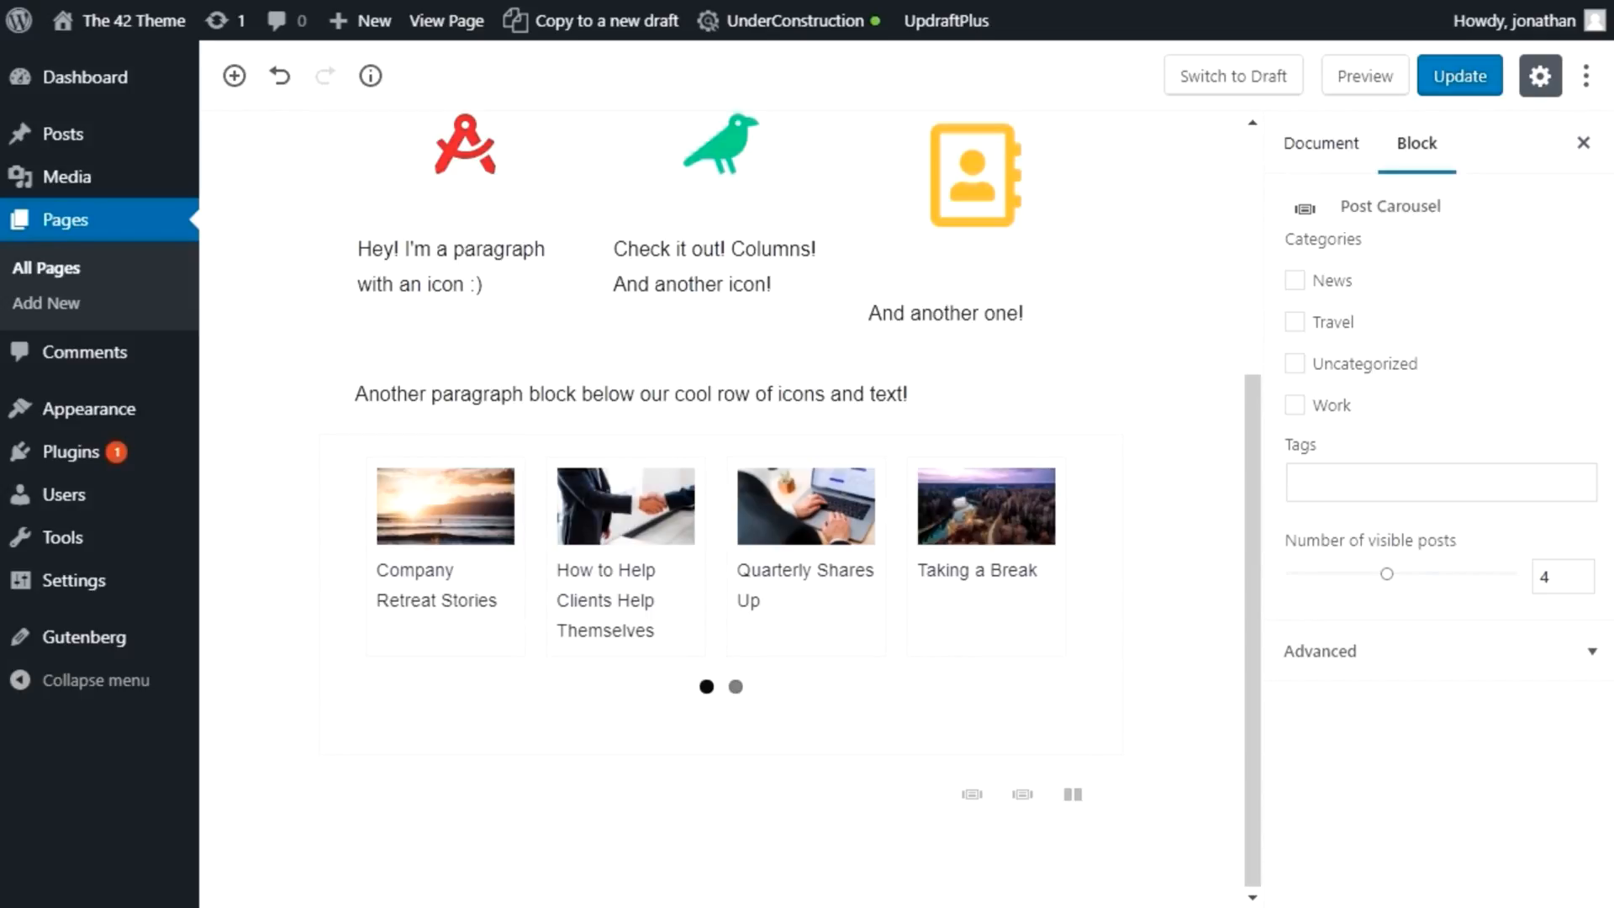
{"action": "left_click", "coordinate": [734, 687]}
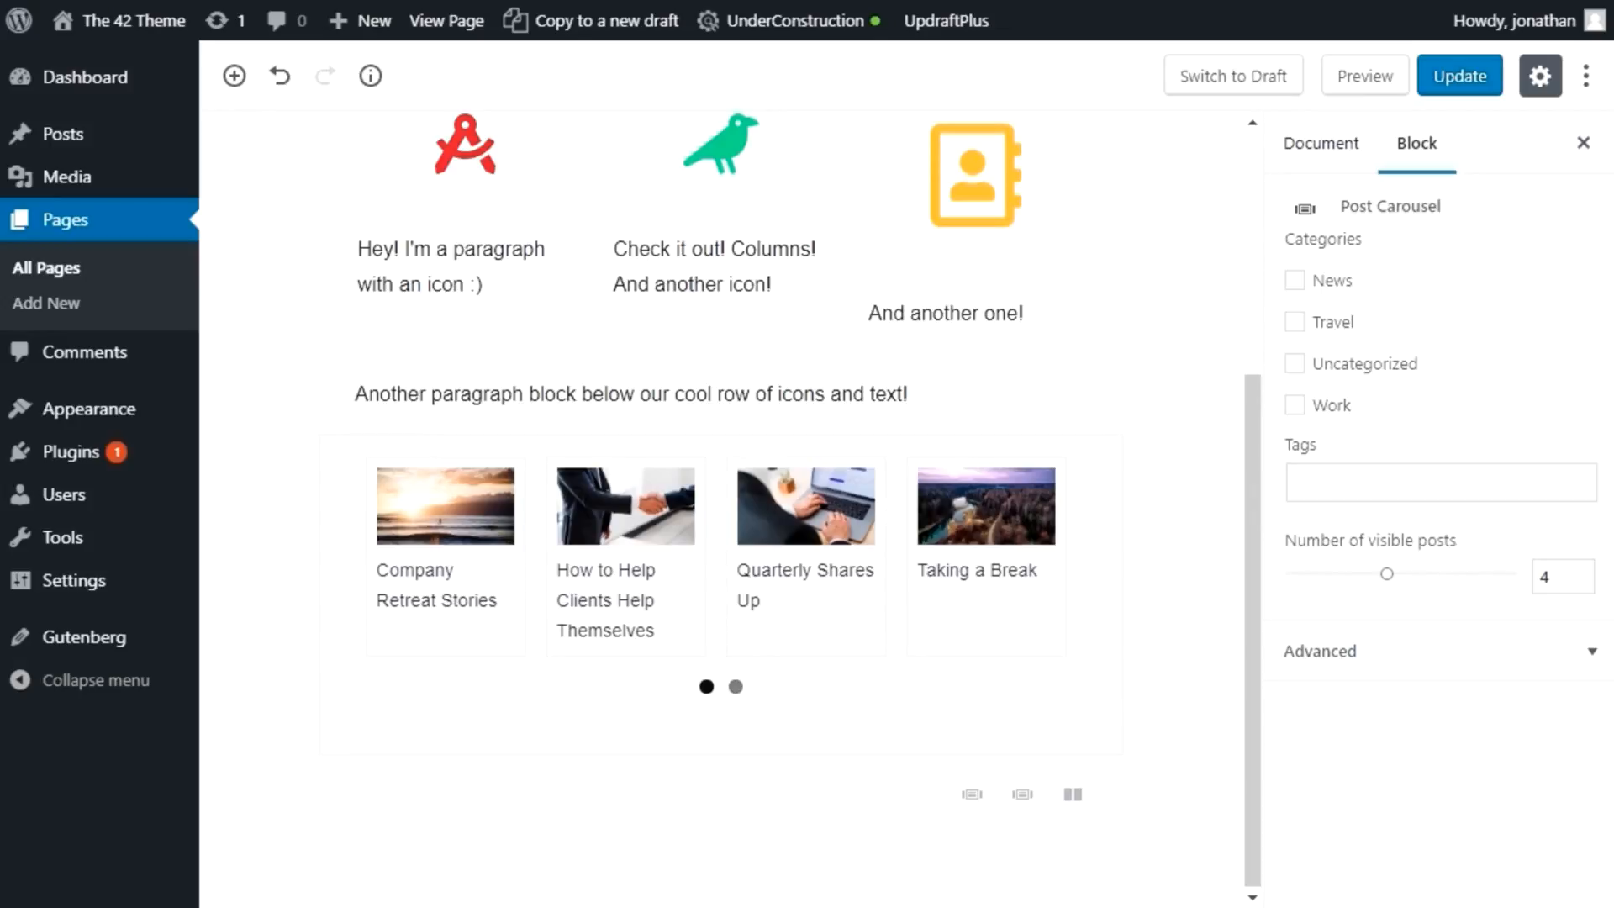
{"action": "left_click", "coordinate": [735, 687]}
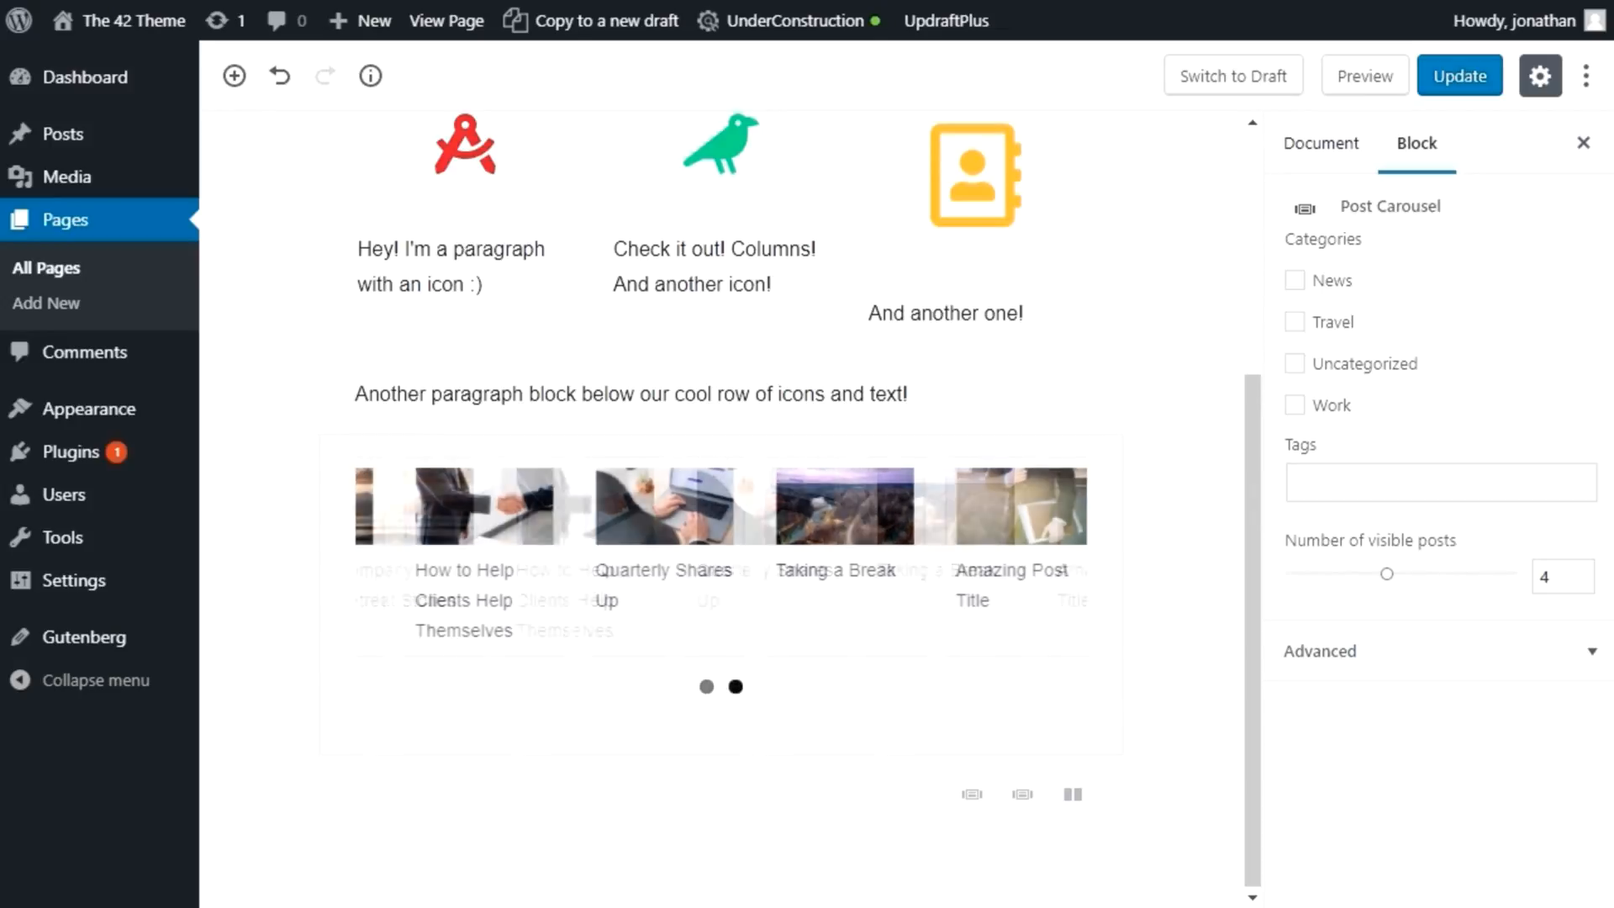